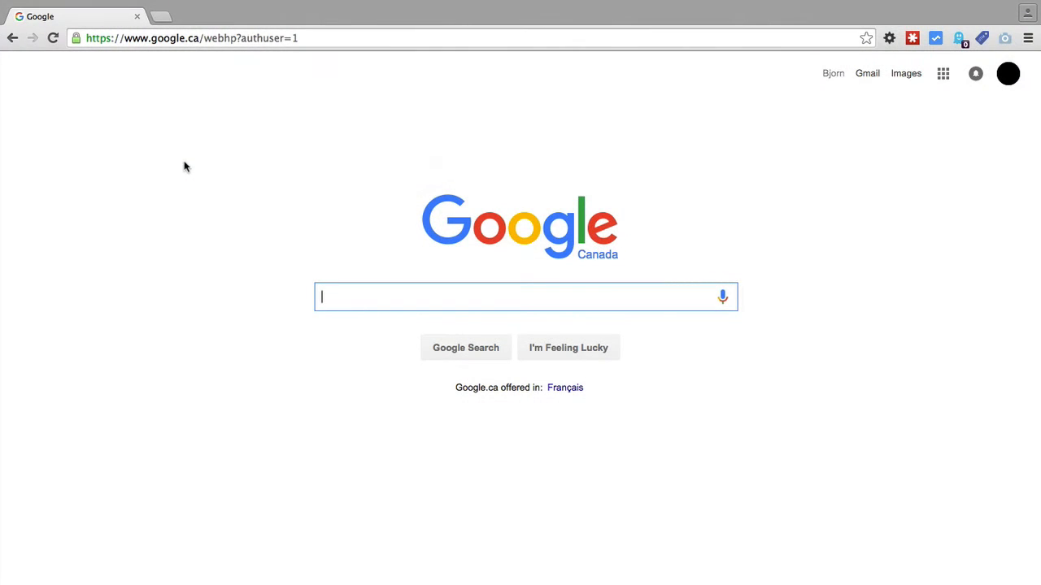
- Search Google for 'keyword planner' to find the AdWords Keyword Planner
type("keyword planner")
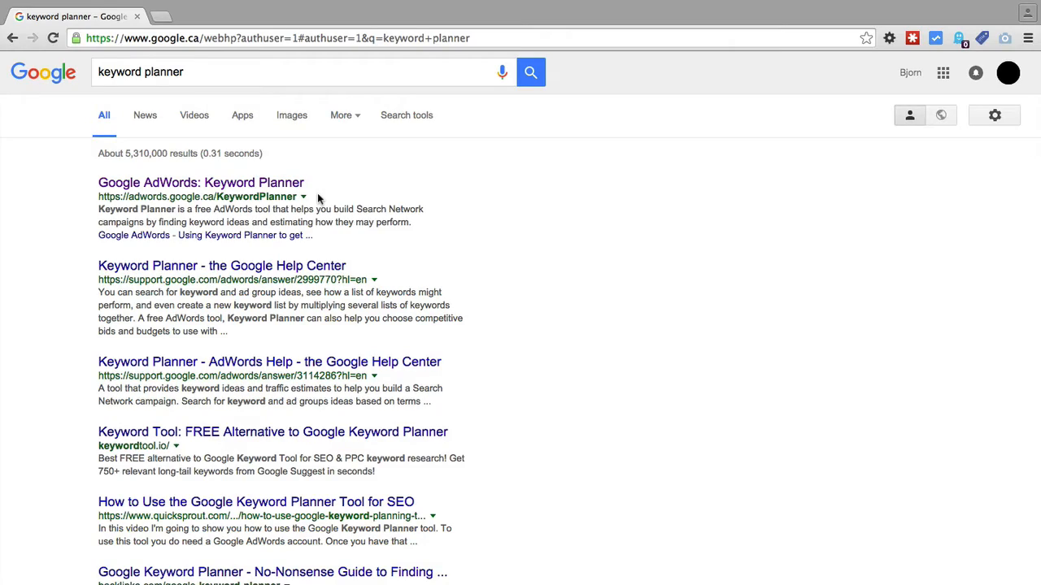
- Go to the AdWords Keyword Planner result and sign in to reach All campaigns
left_click(201, 182)
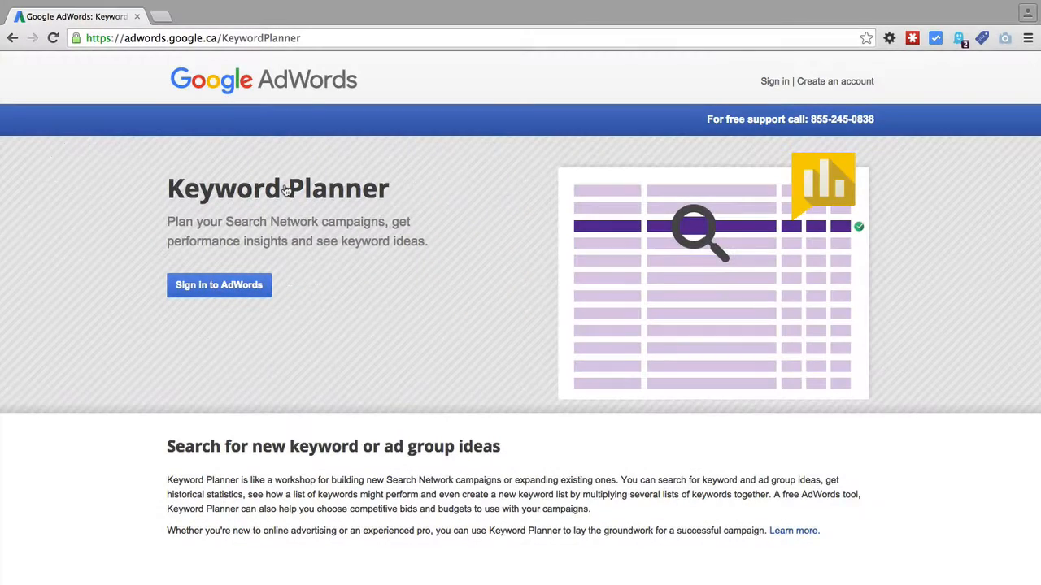
mouse_move(278, 305)
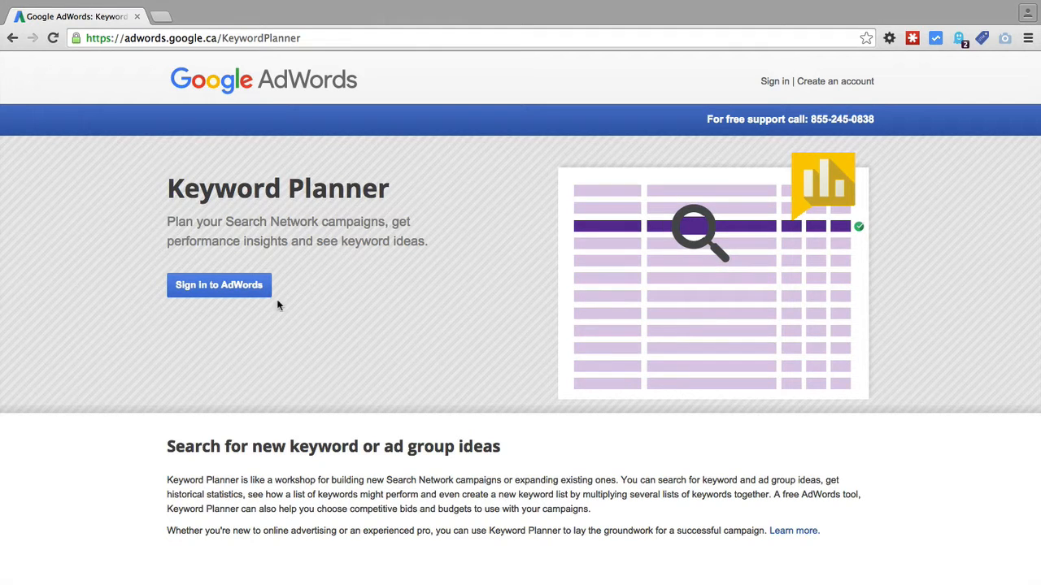
mouse_move(247, 325)
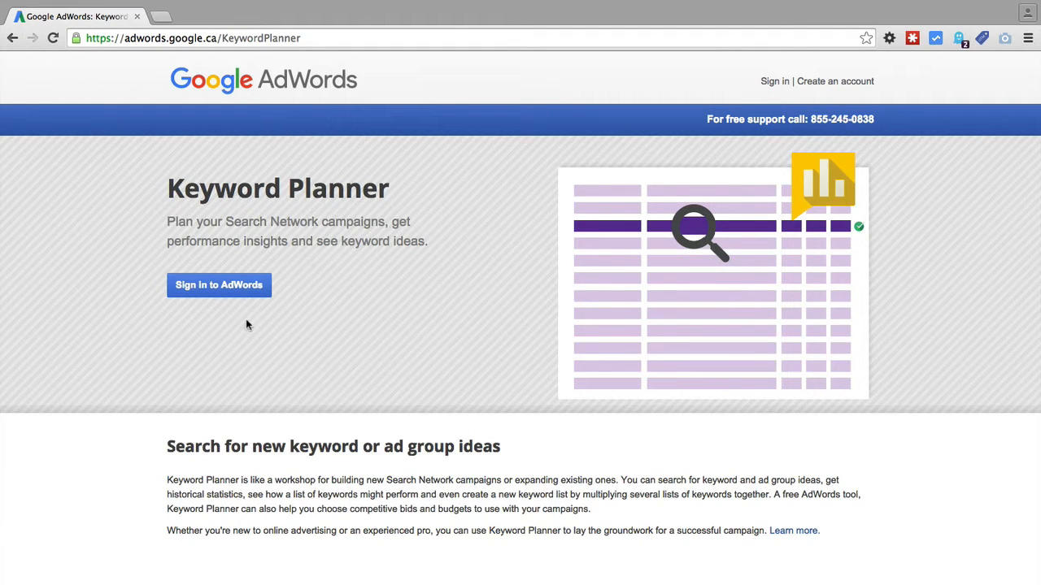
left_click(218, 287)
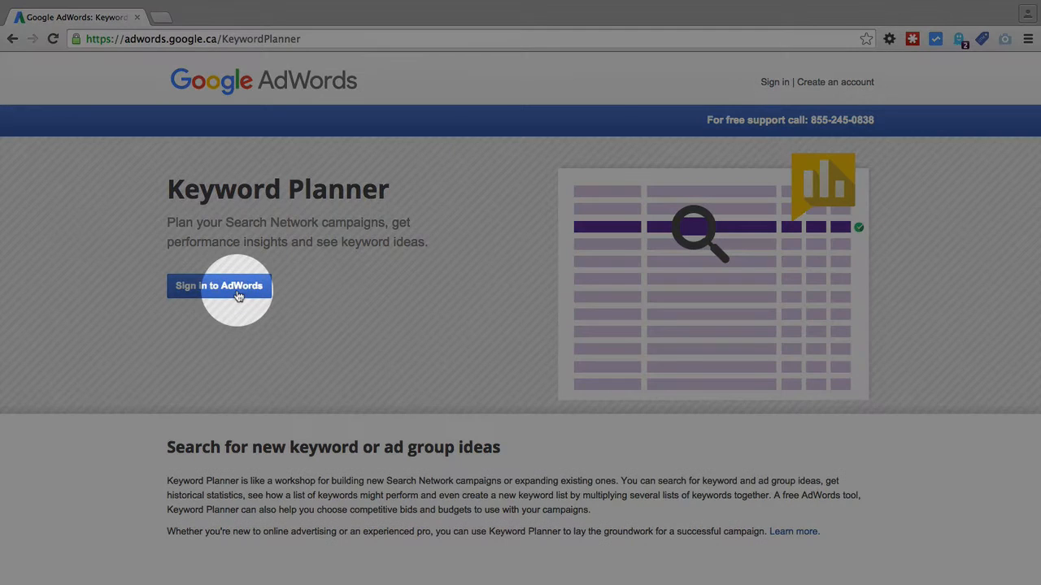
left_click(218, 287)
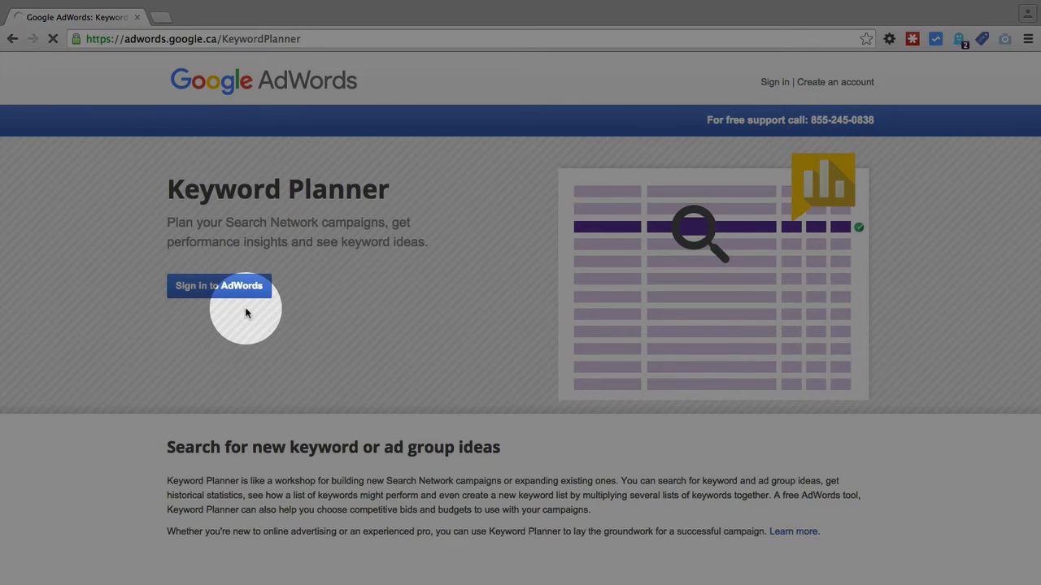
left_click(217, 286)
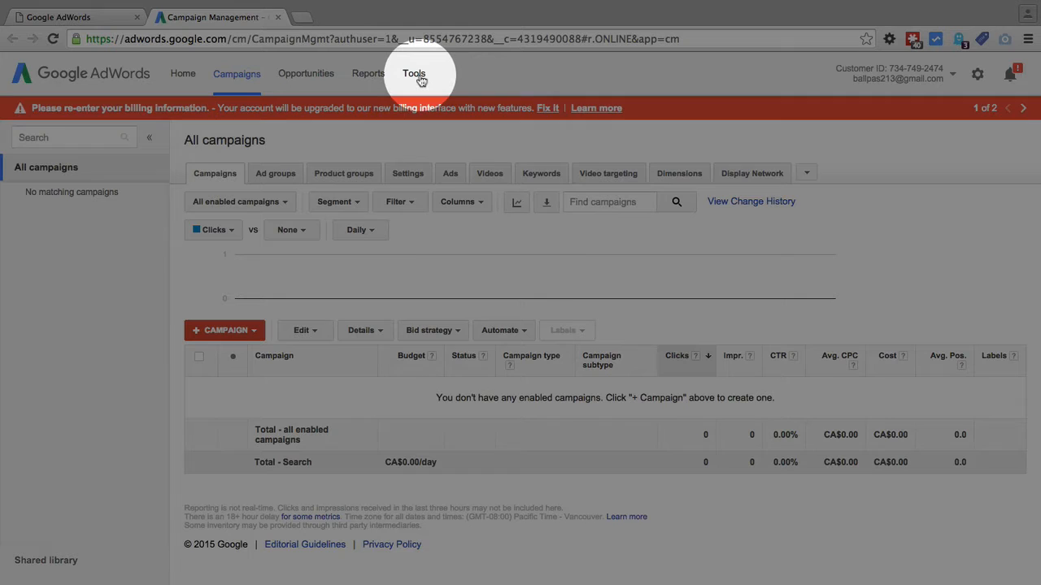
- Choose Keyword Planner from the Tools menu to reach its start page
left_click(413, 73)
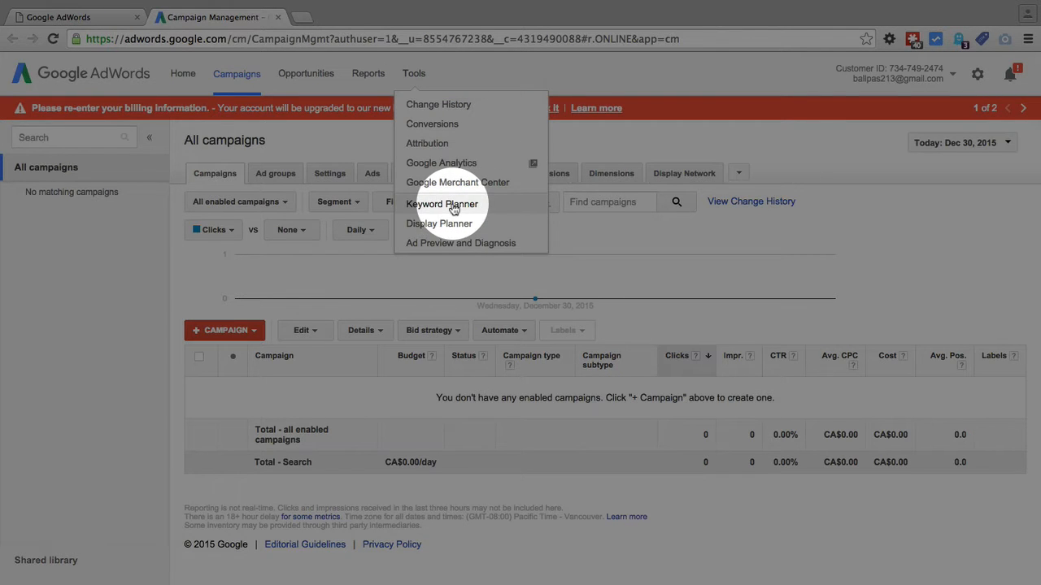
left_click(439, 204)
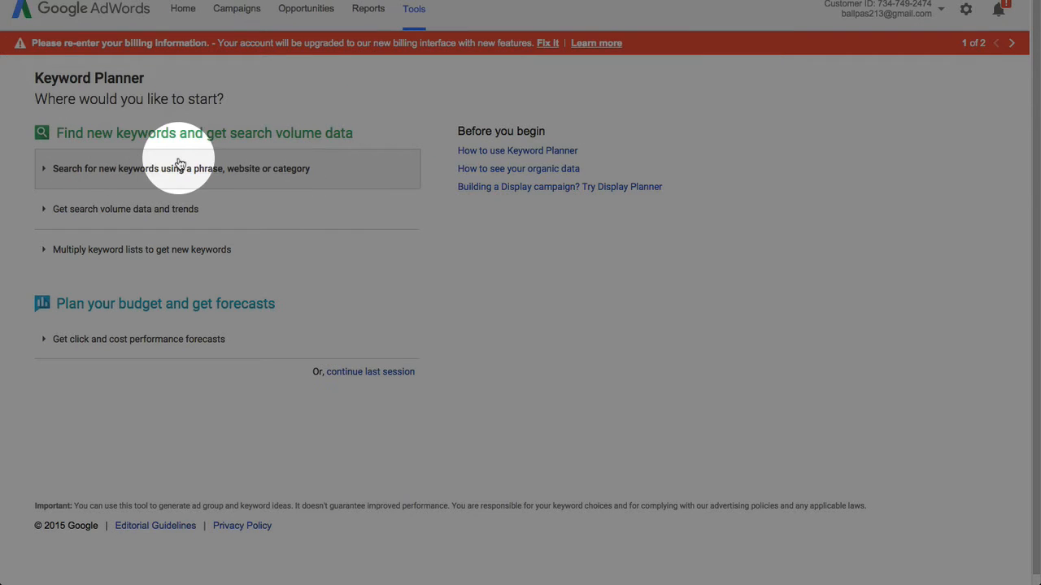
- Get keyword ideas for the phrase 'wordpress page speed' under Search for new keywords
left_click(183, 167)
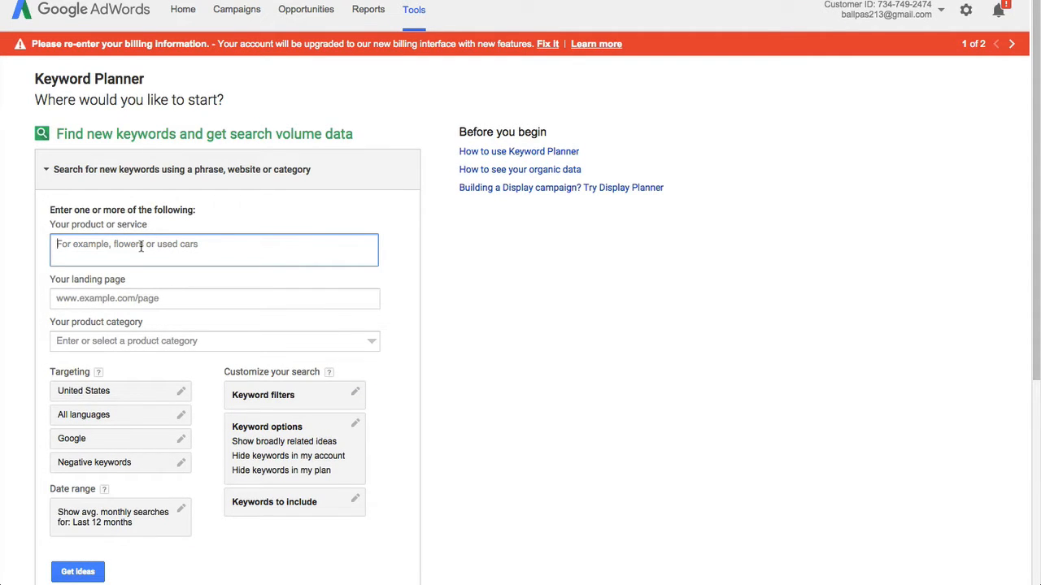
type("wordpress page")
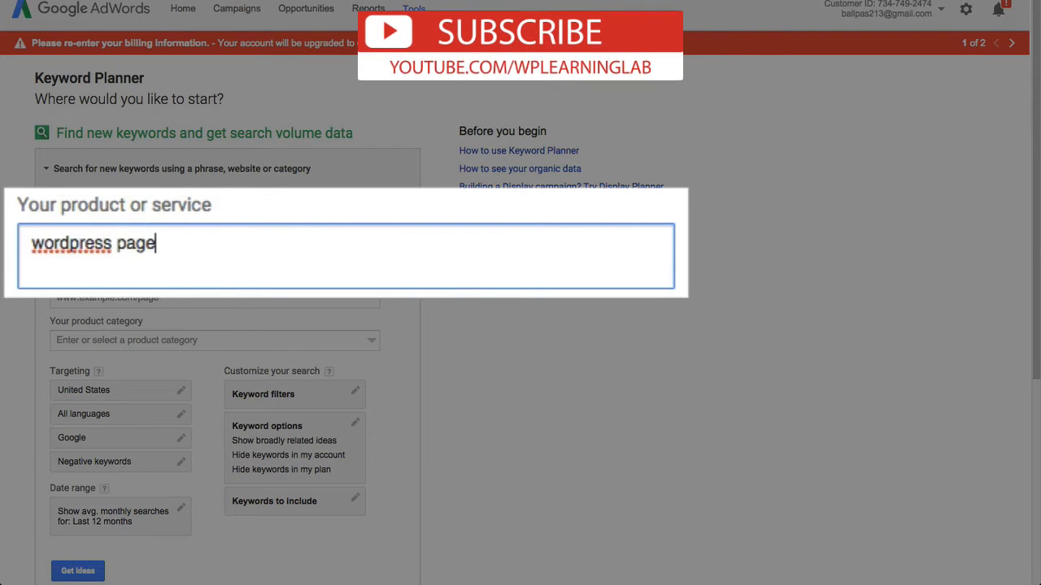
type("speed")
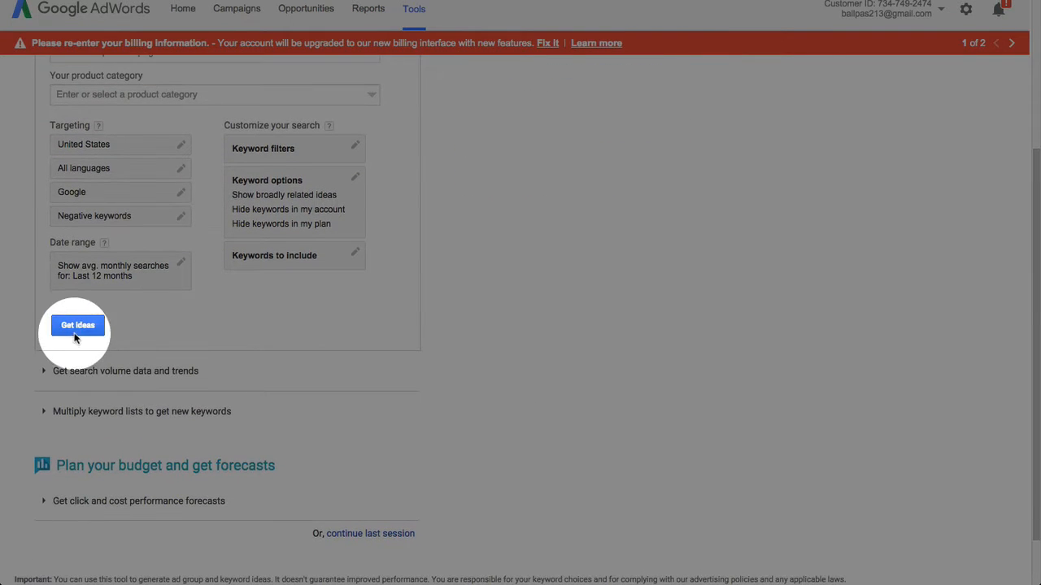
left_click(78, 325)
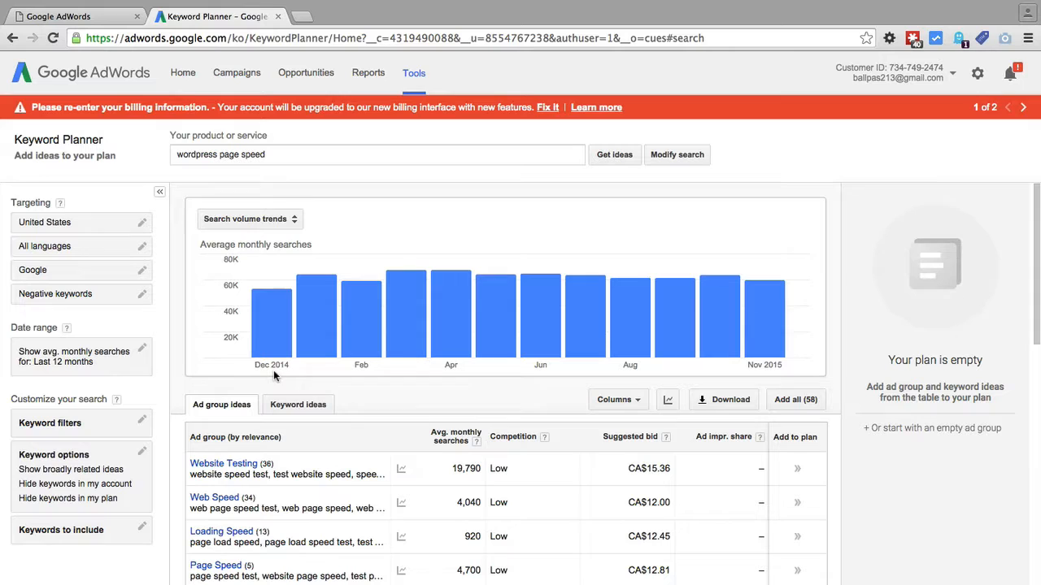
mouse_move(257, 394)
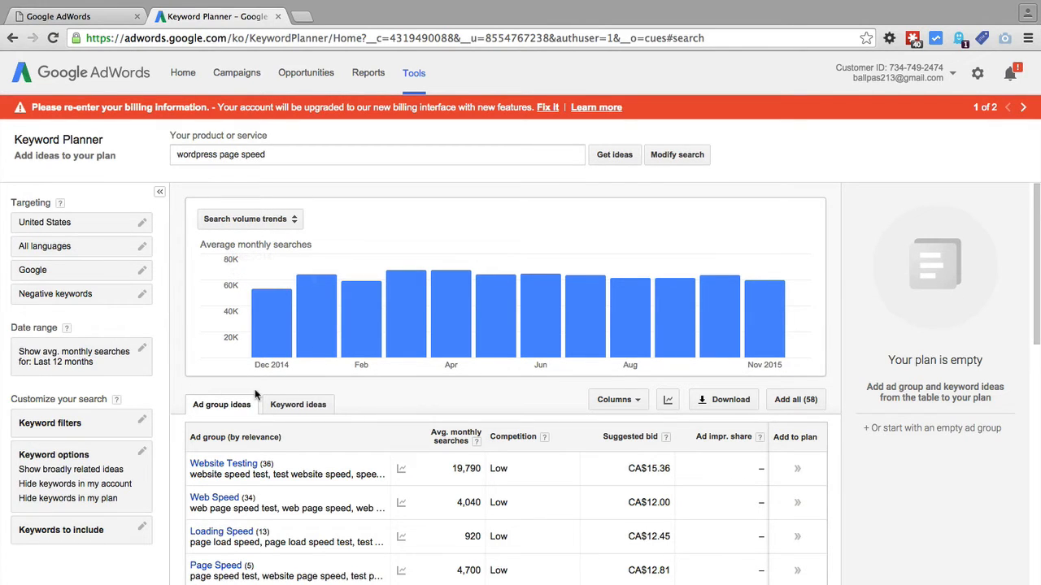
left_click(221, 405)
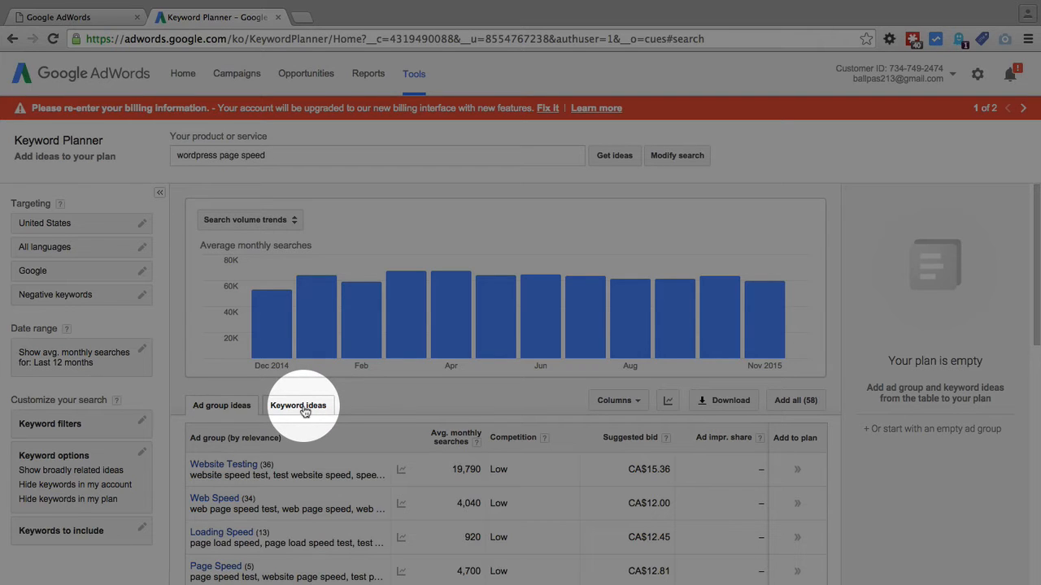
- Switch to Keyword ideas and view the monthly trend for 'wordpress page speed' (20 searches)
left_click(299, 405)
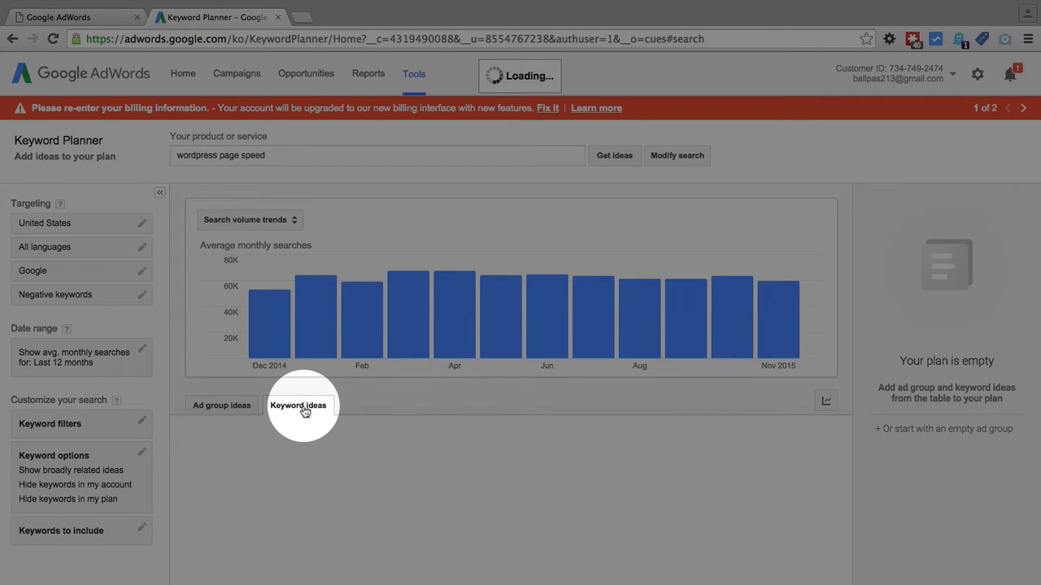
left_click(298, 406)
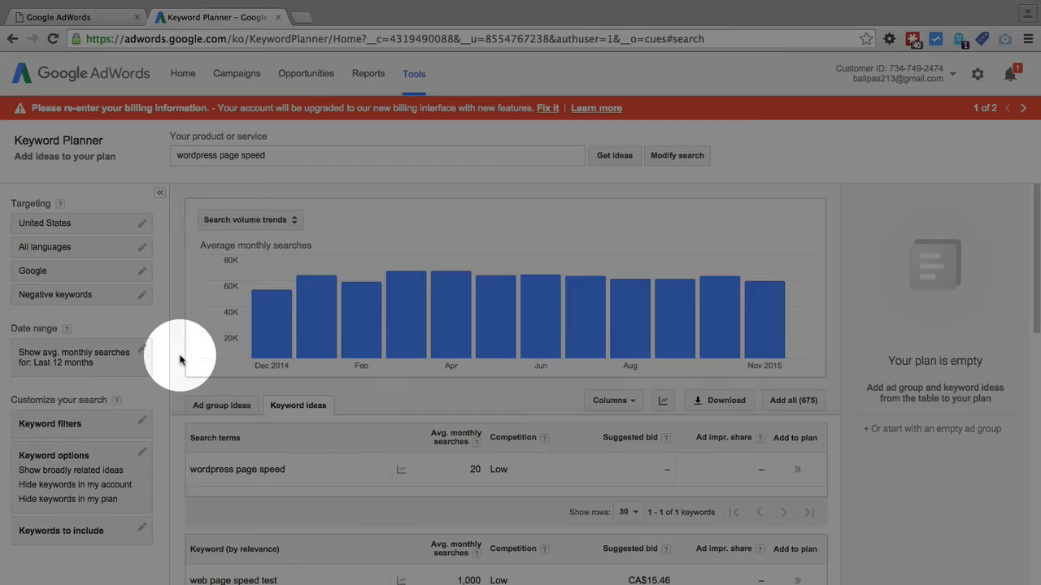
scroll("down", 3)
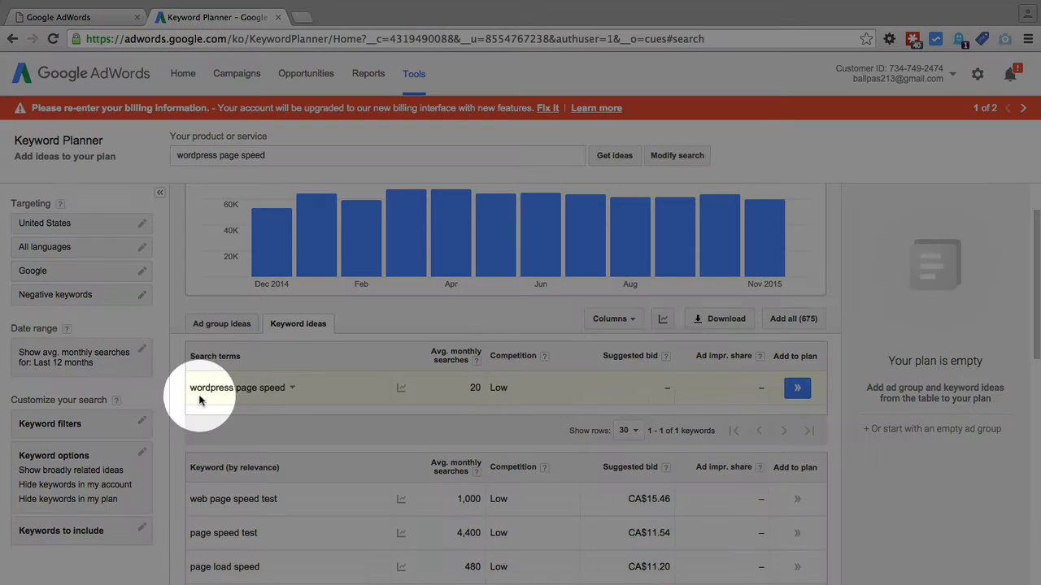
mouse_move(470, 382)
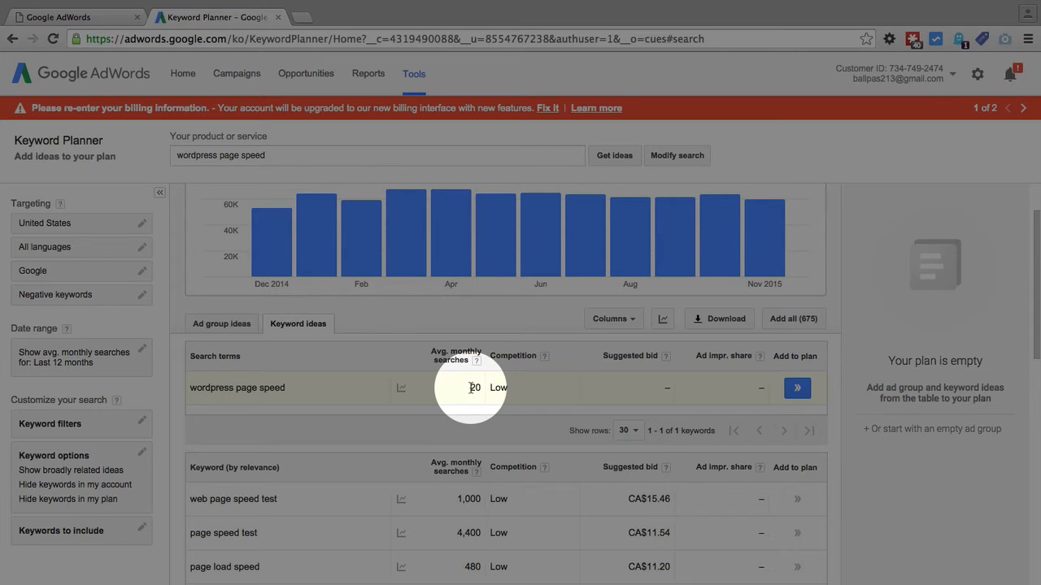
left_click(400, 387)
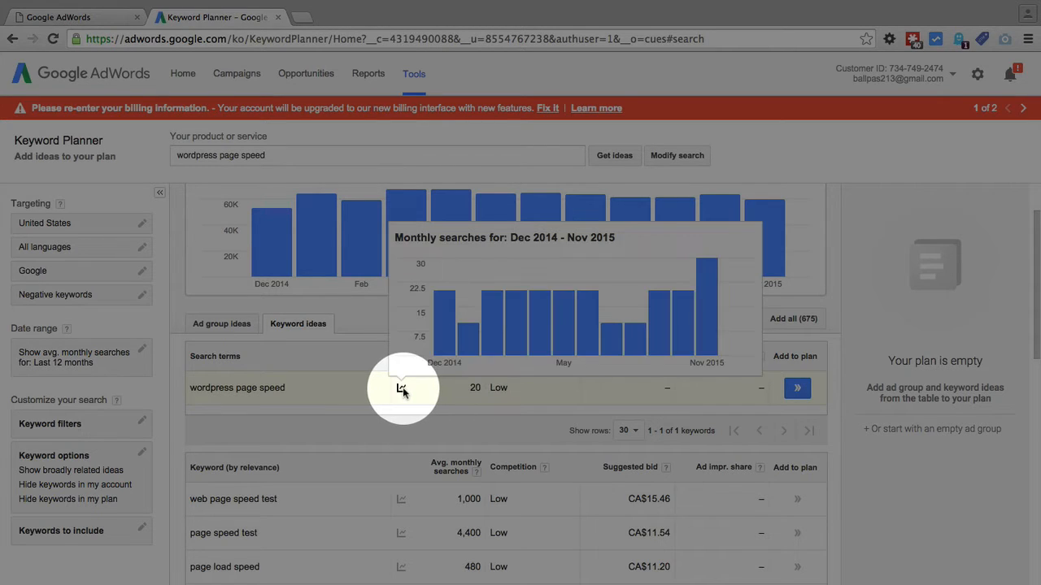
mouse_move(394, 392)
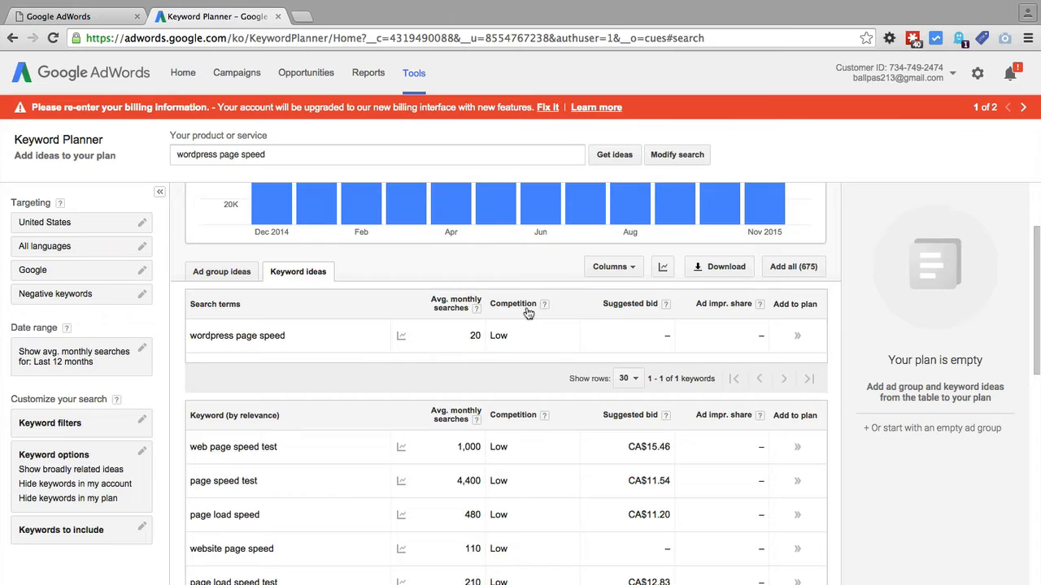
mouse_move(510, 317)
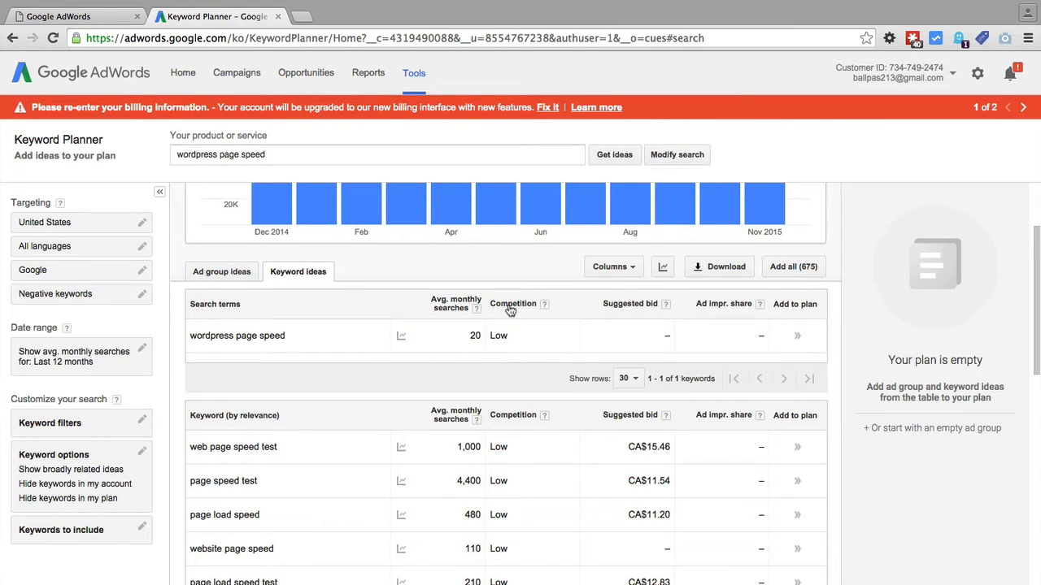
mouse_move(523, 358)
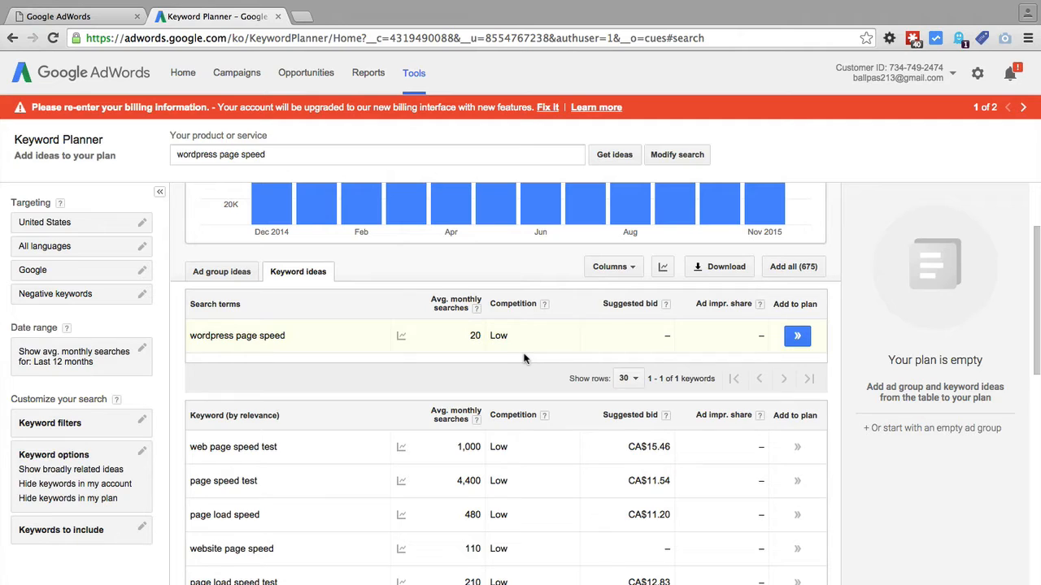
mouse_move(525, 326)
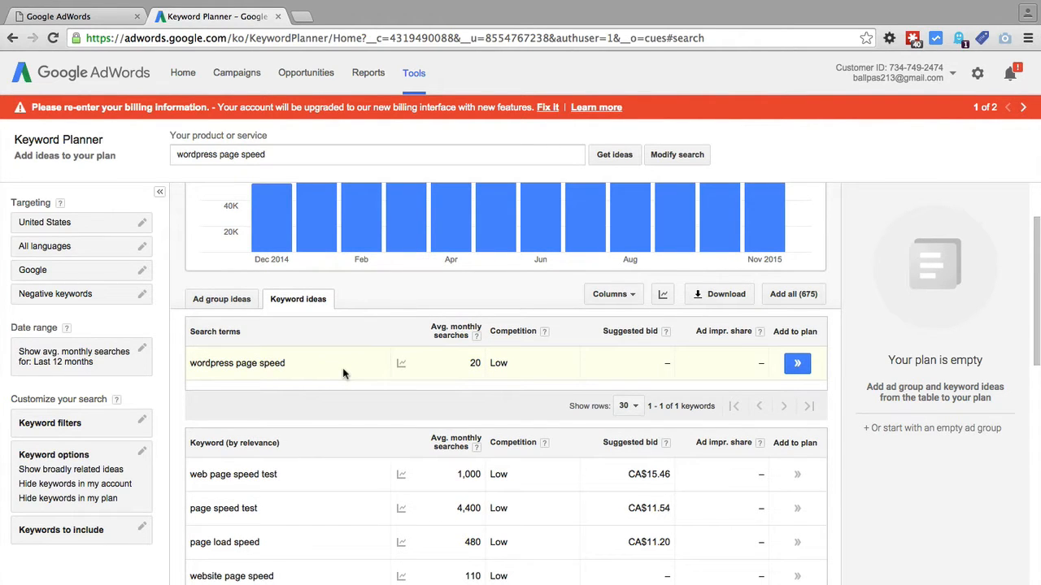
scroll("down", 3)
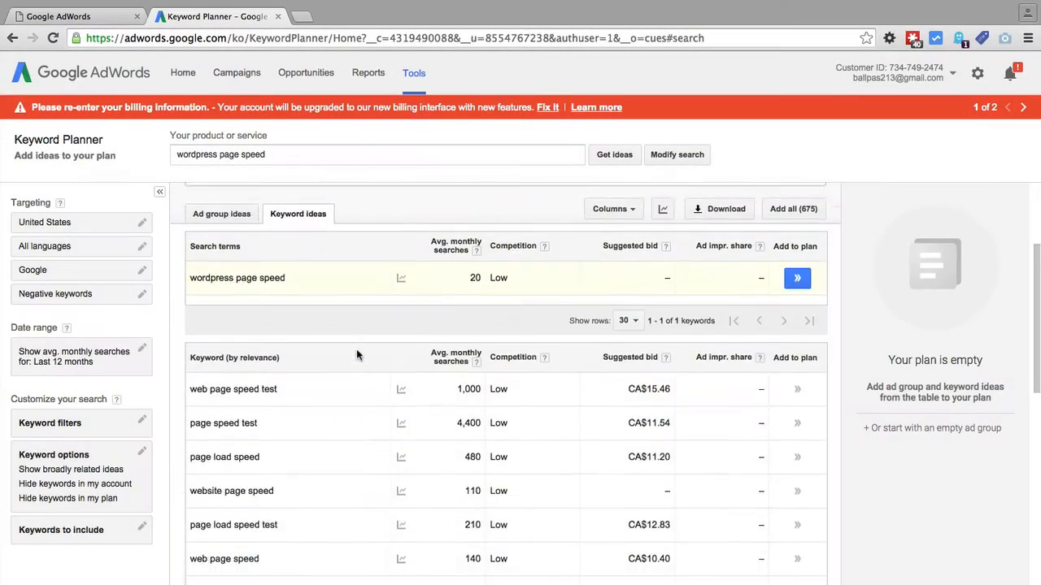
scroll("down", 3)
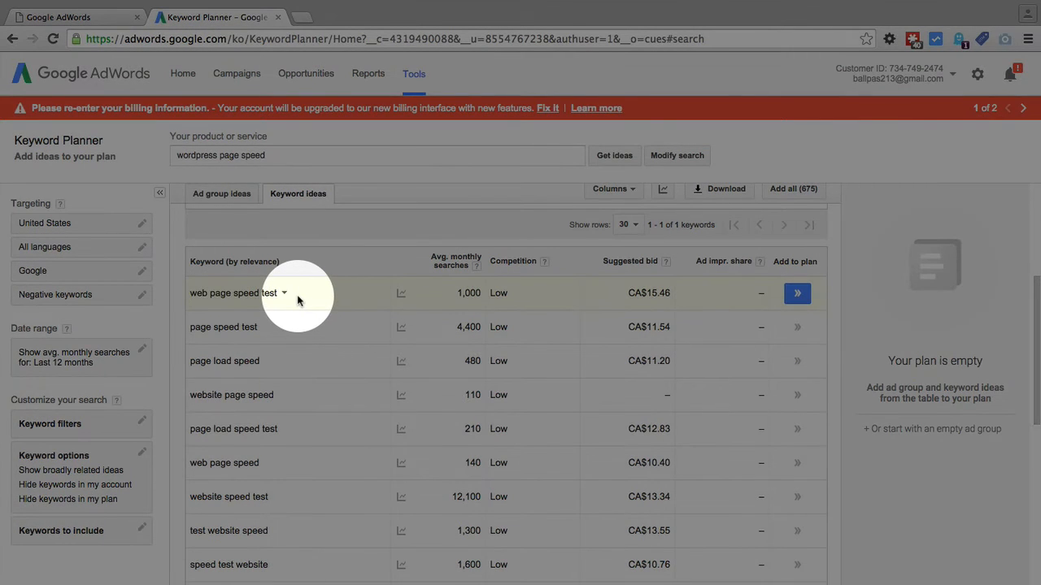
mouse_move(274, 341)
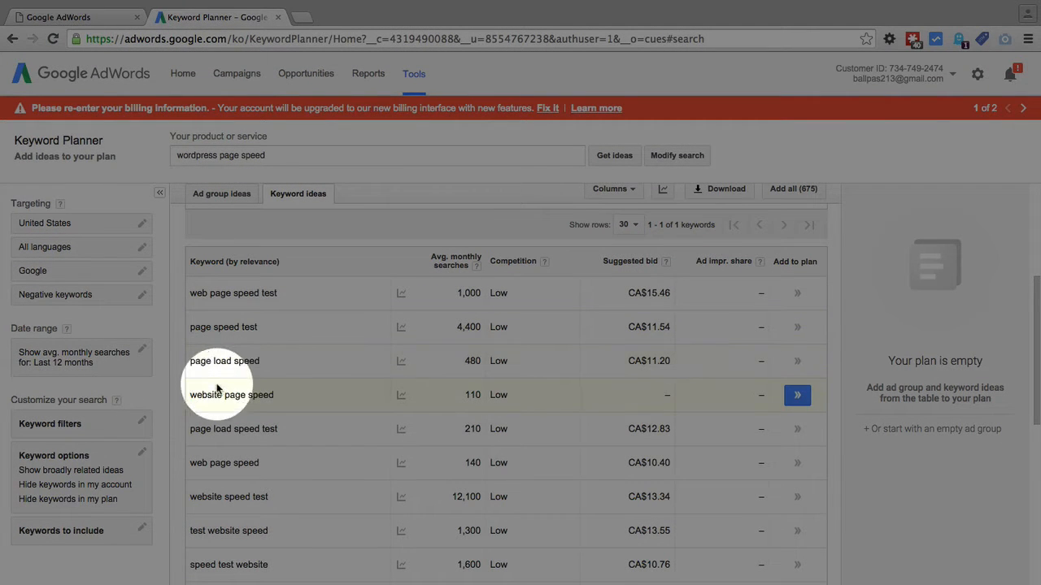
mouse_move(241, 430)
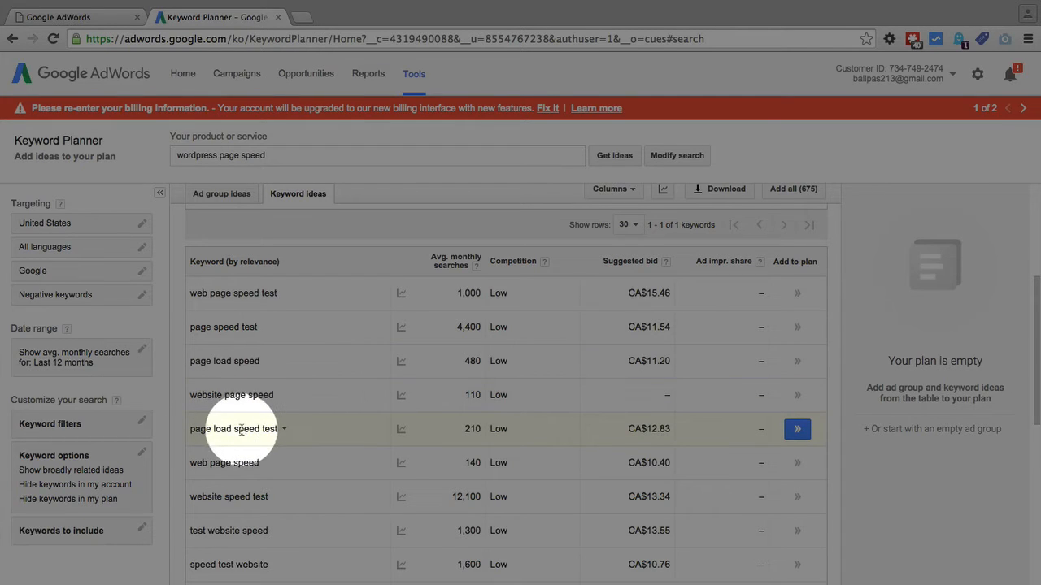
mouse_move(241, 429)
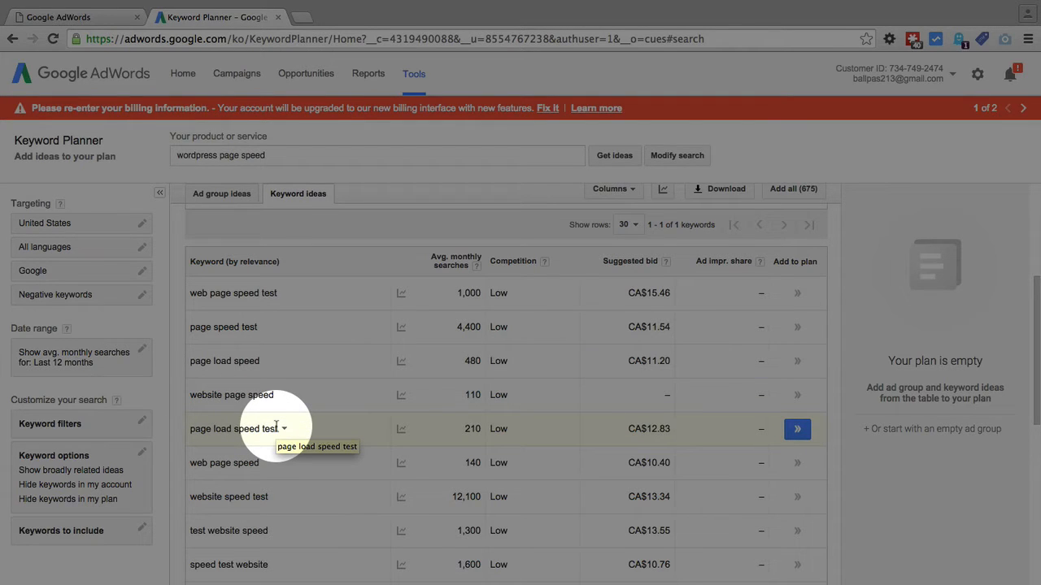
mouse_move(354, 410)
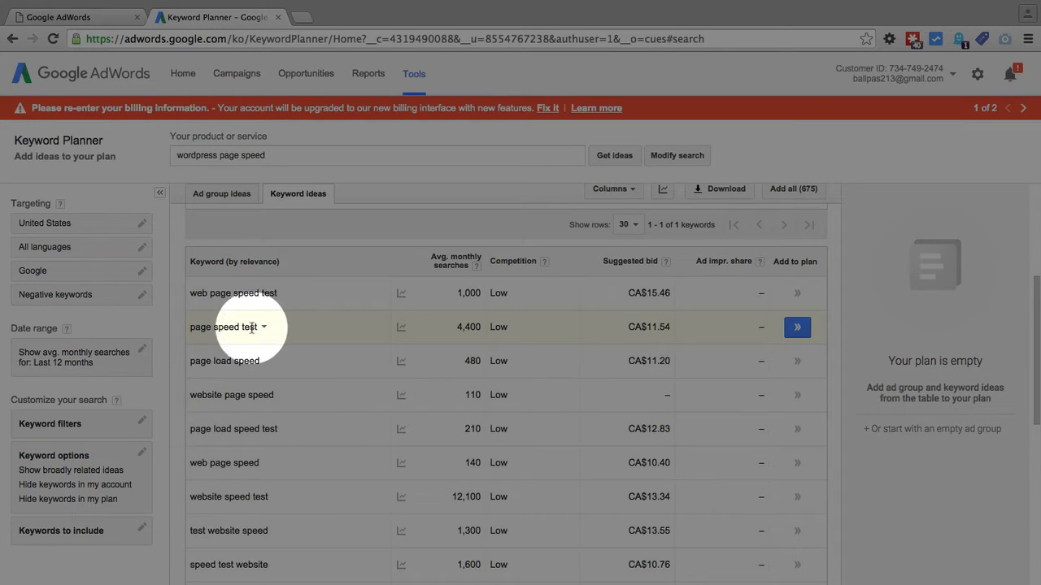
mouse_move(254, 328)
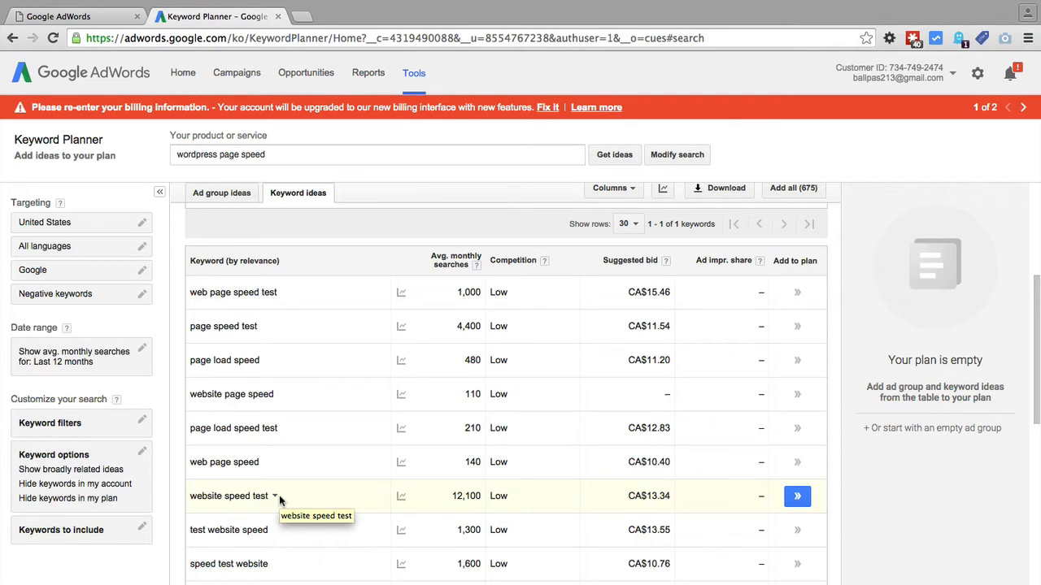
mouse_move(329, 446)
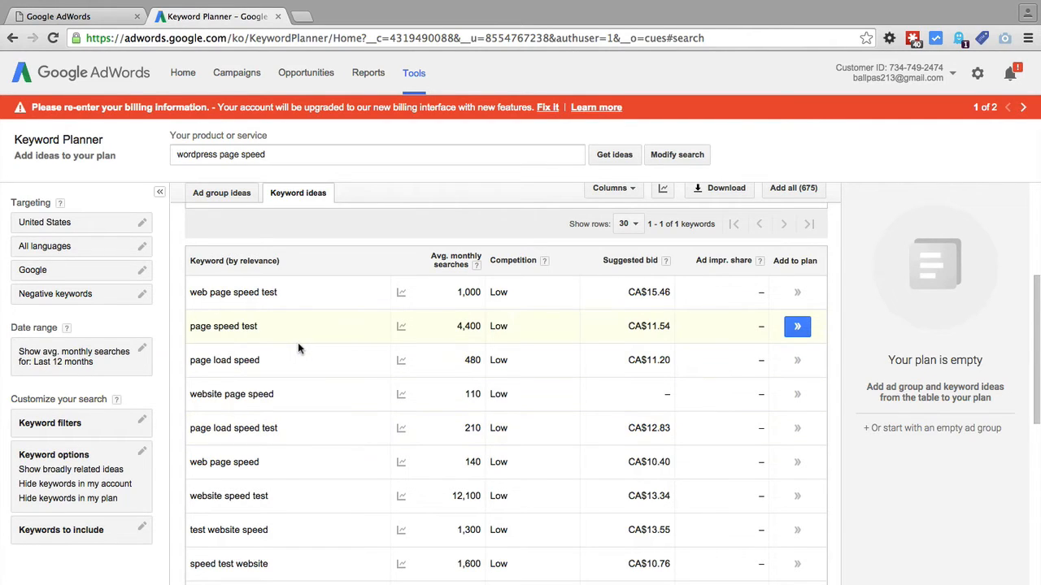
mouse_move(254, 312)
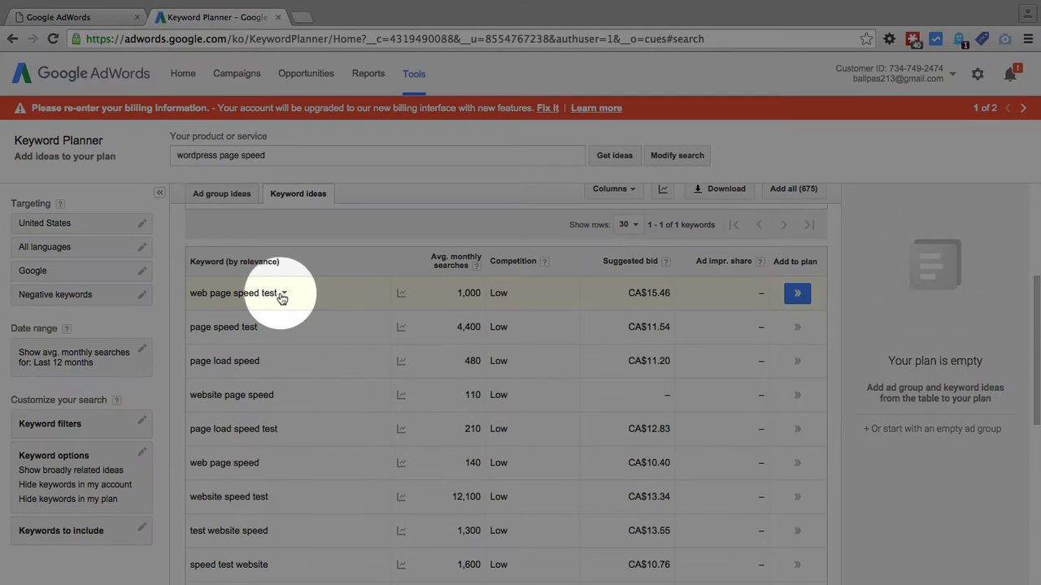
mouse_move(302, 293)
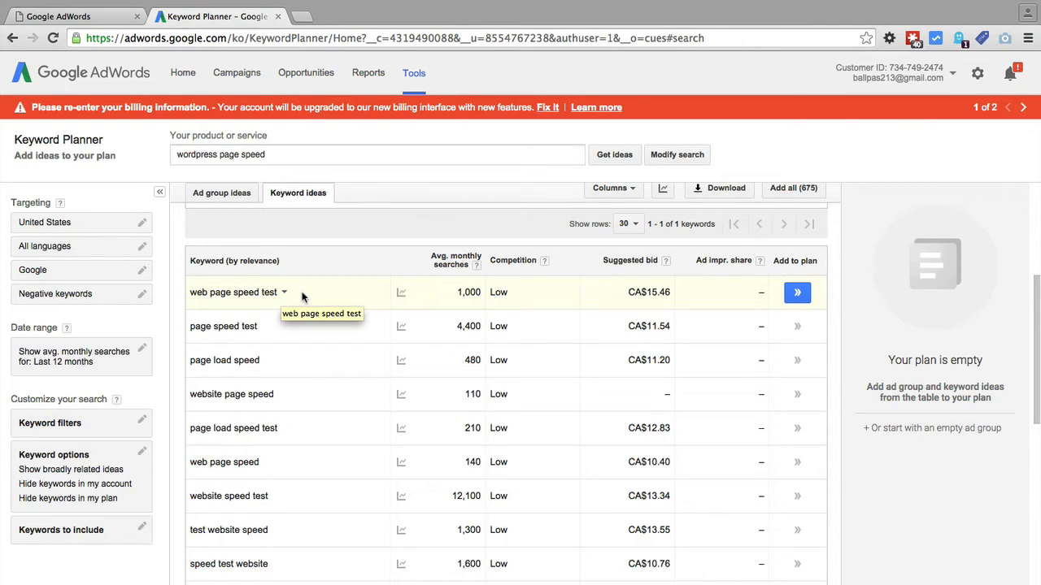
mouse_move(302, 298)
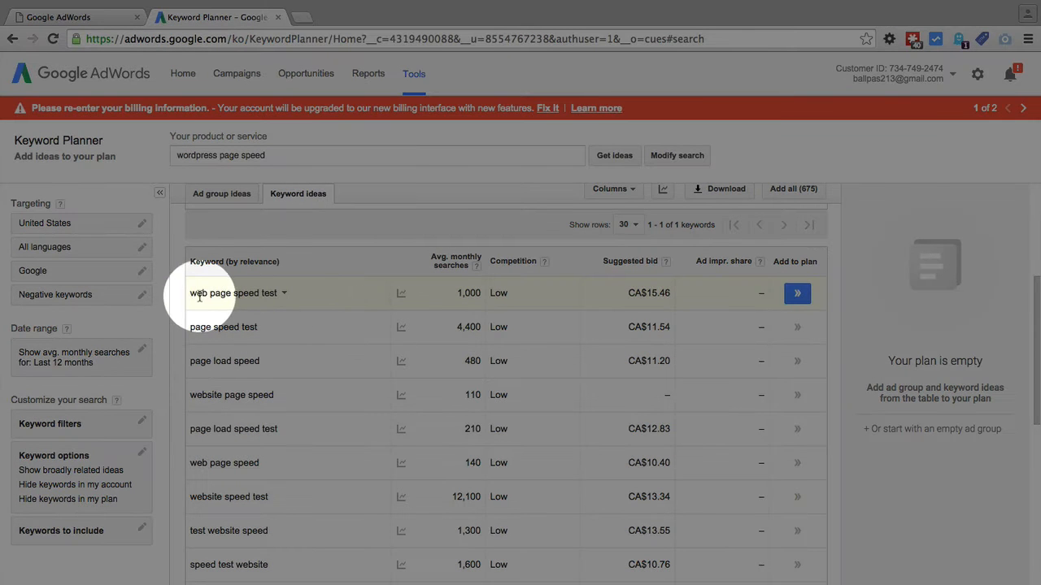
mouse_move(280, 296)
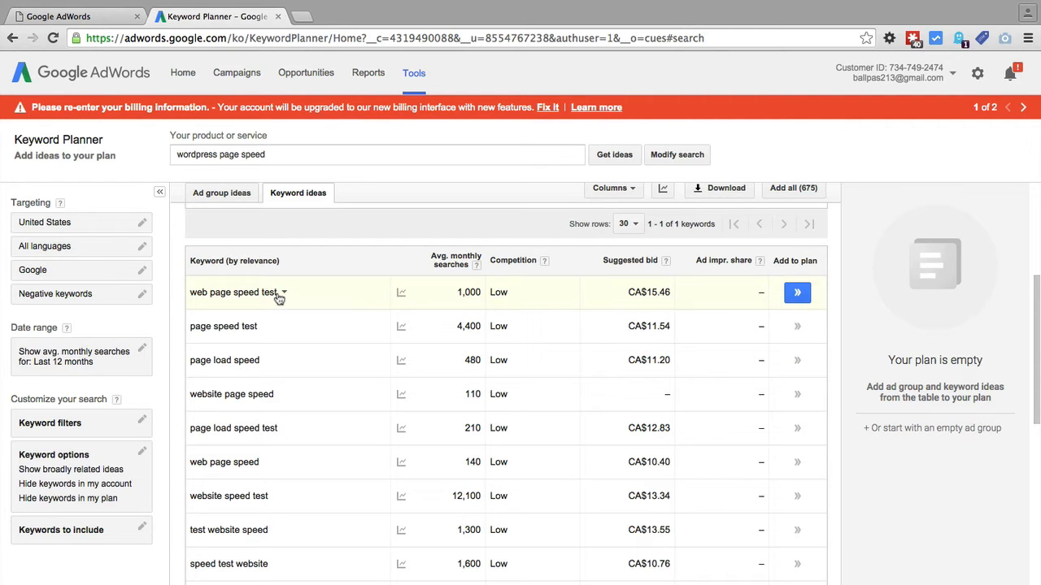
- Scroll the Keyword ideas view to the Search terms table and monthly searches chart
scroll("down", 3)
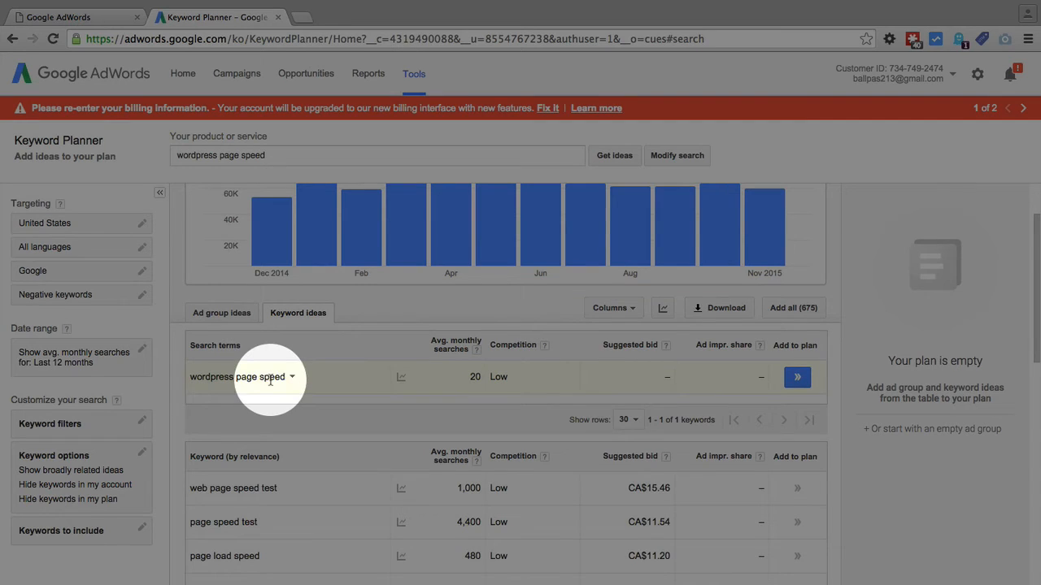
mouse_move(472, 377)
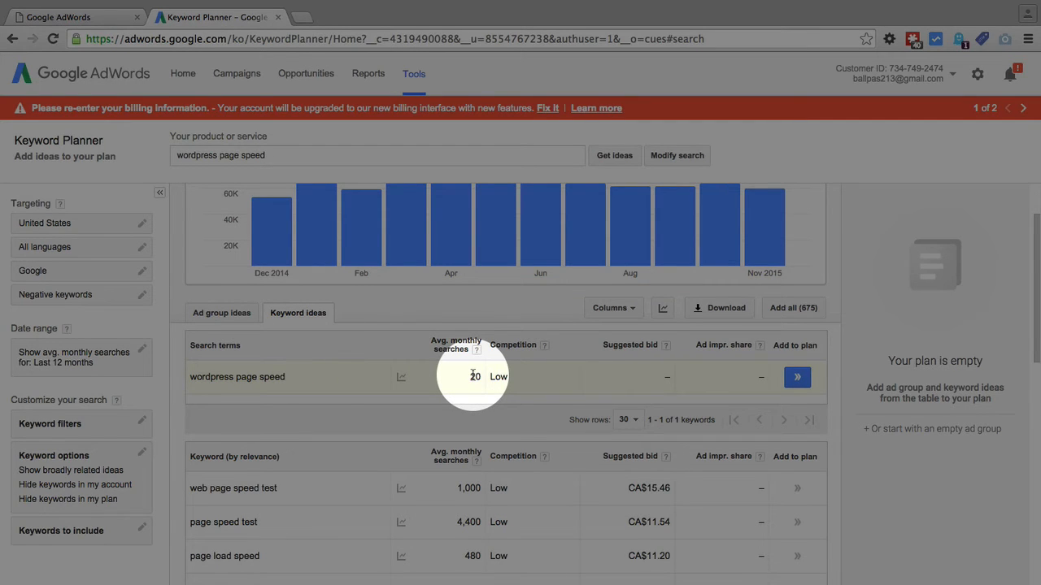
scroll("down", 3)
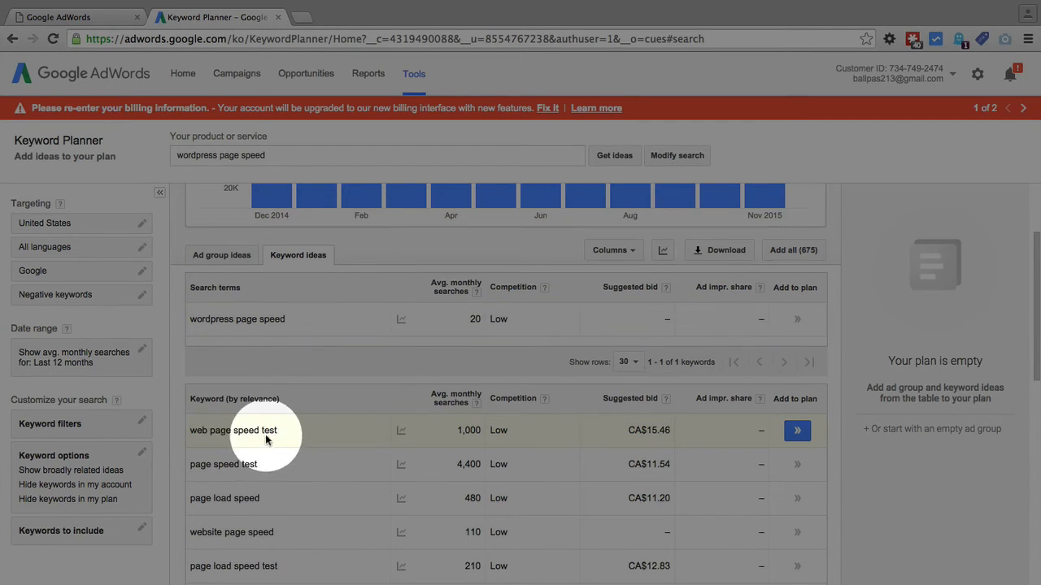
mouse_move(290, 436)
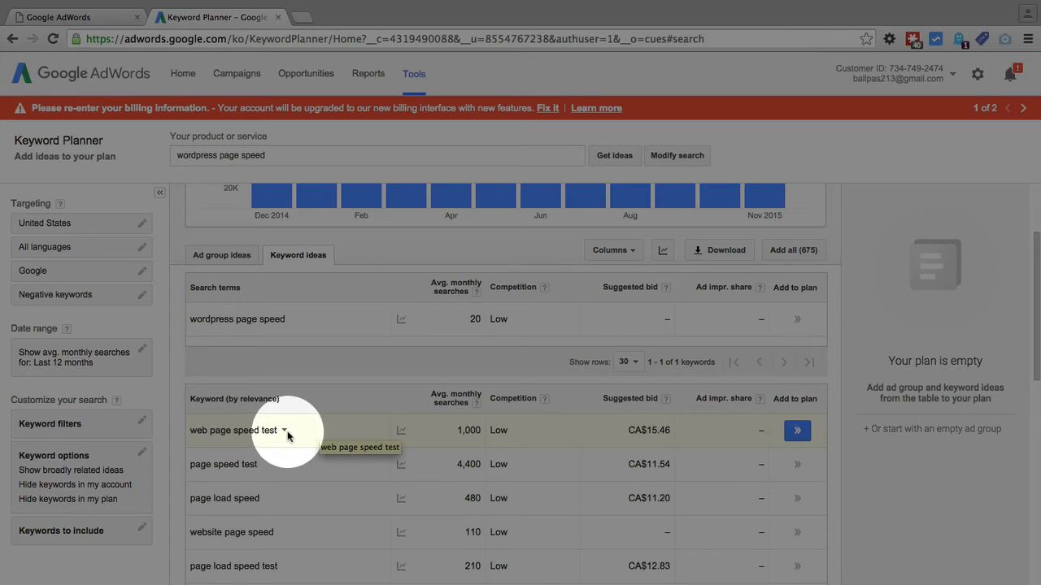
mouse_move(316, 432)
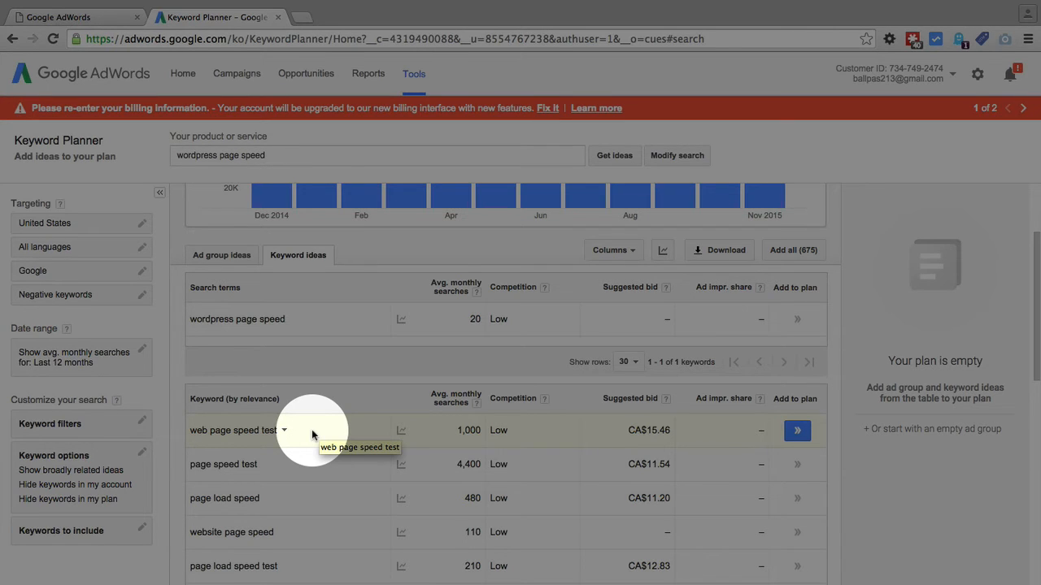
mouse_move(247, 479)
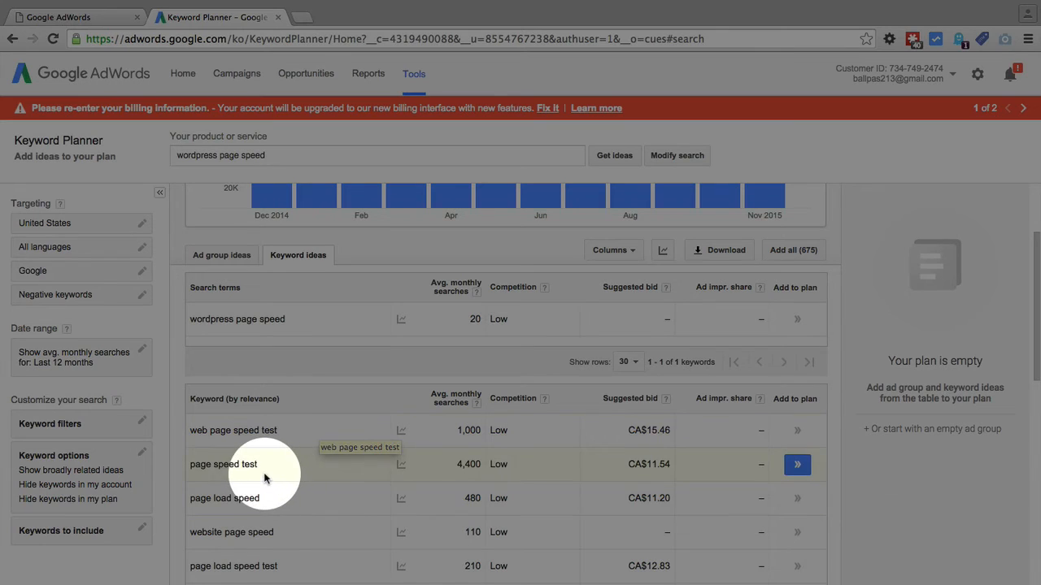
mouse_move(291, 469)
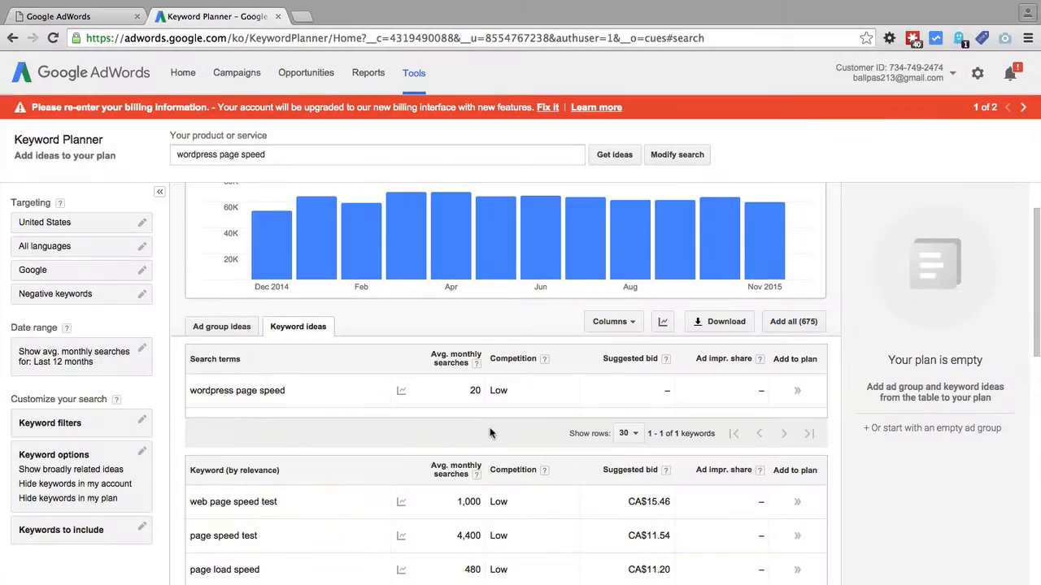
mouse_move(498, 426)
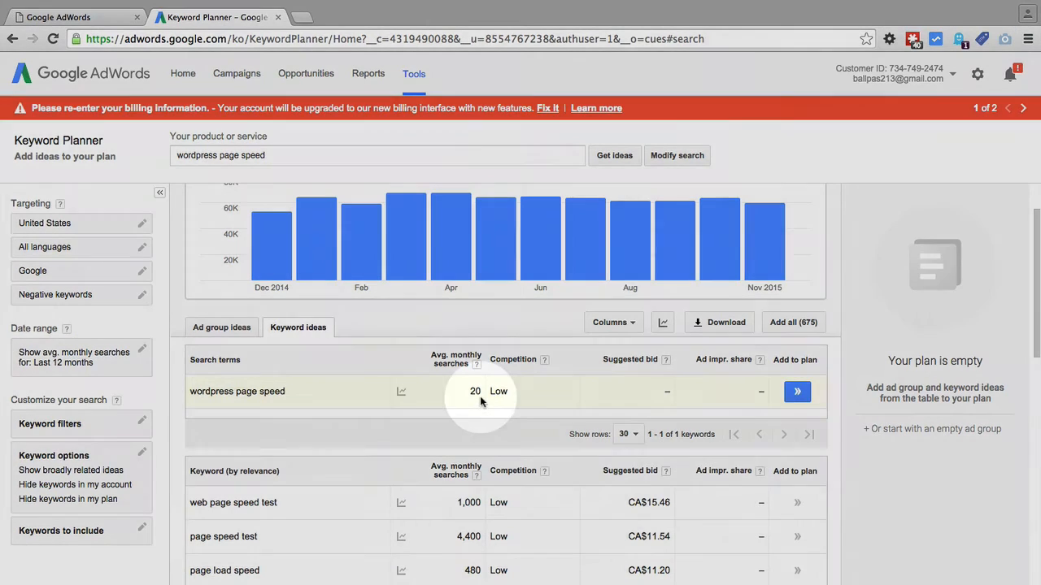
mouse_move(488, 389)
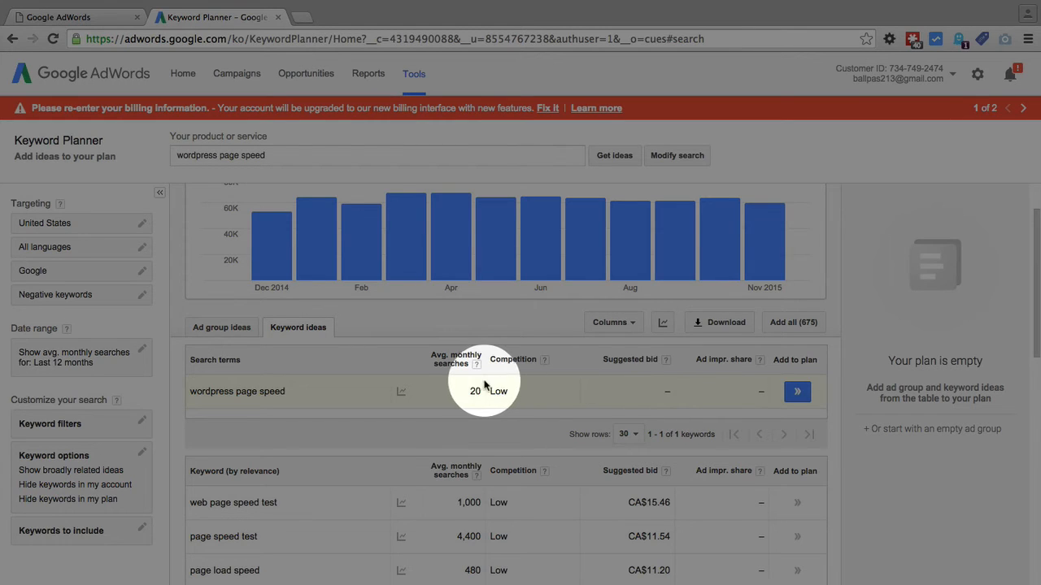
mouse_move(487, 392)
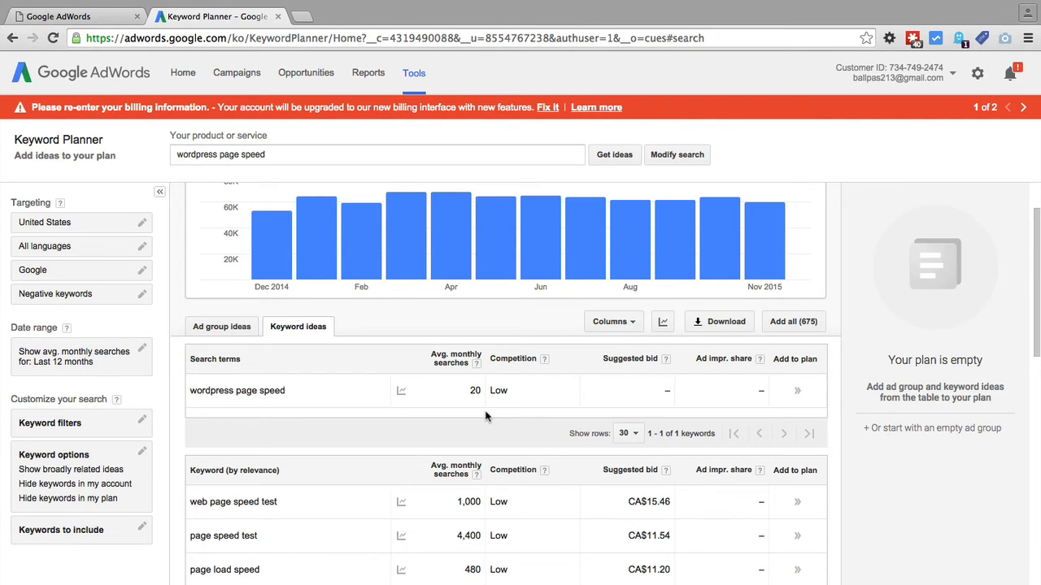
mouse_move(465, 412)
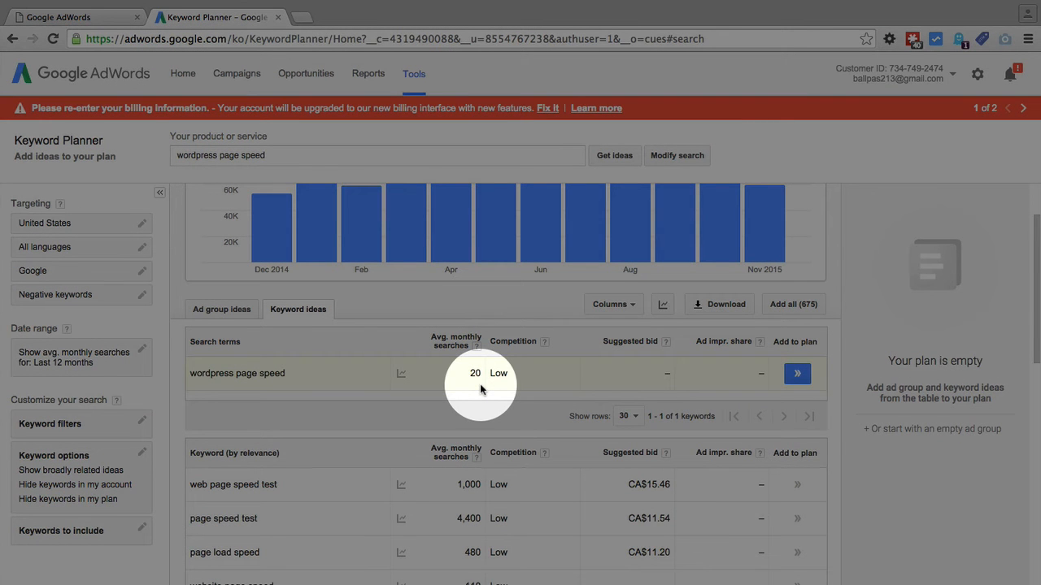
mouse_move(313, 390)
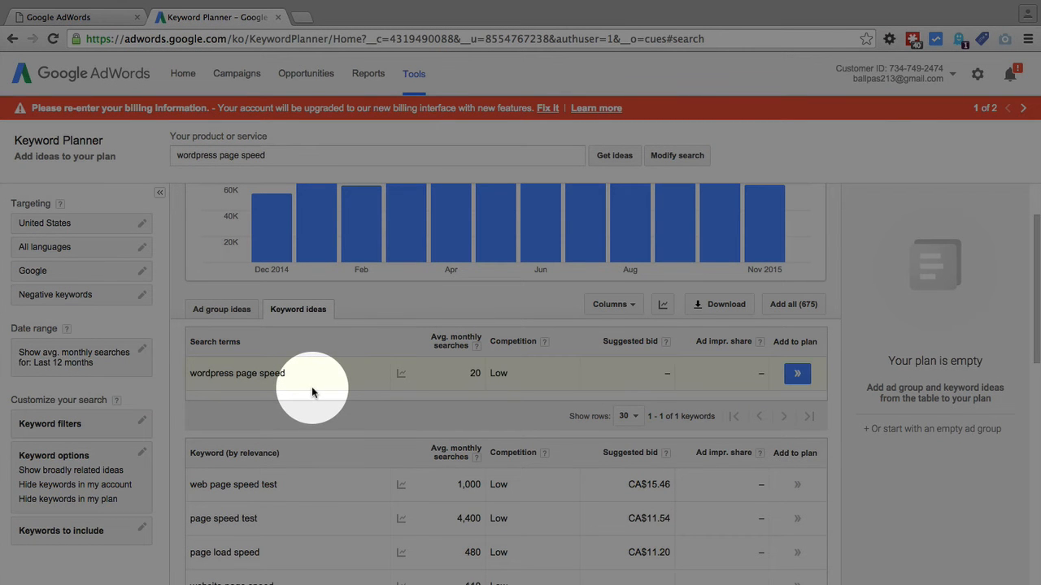
mouse_move(258, 387)
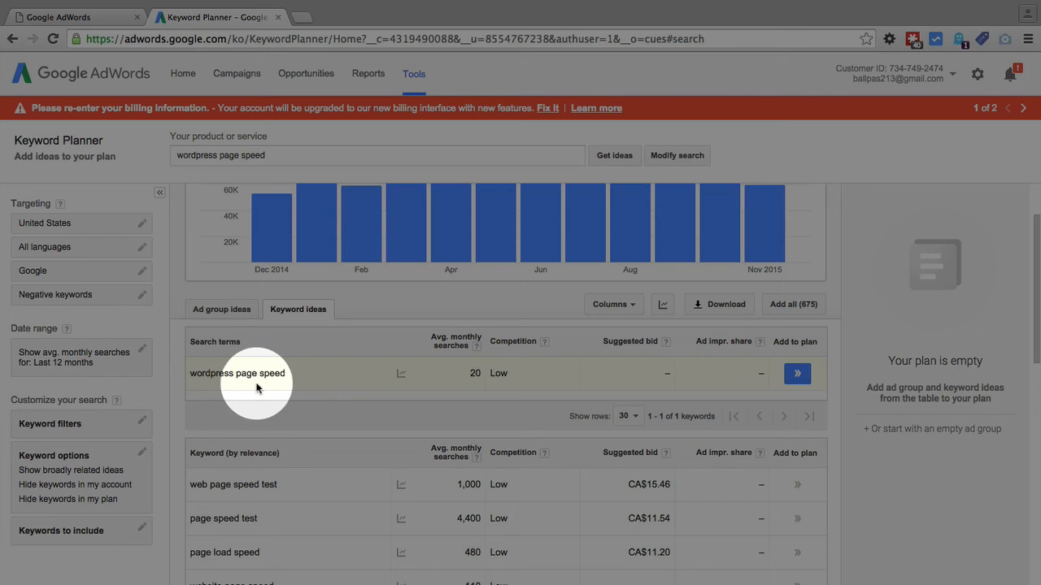
mouse_move(273, 385)
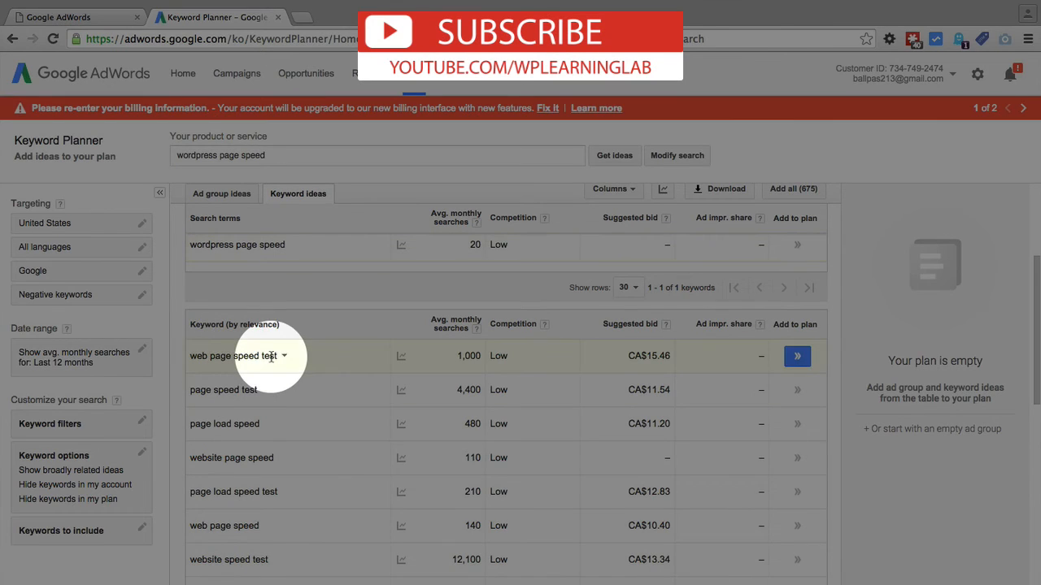
mouse_move(256, 357)
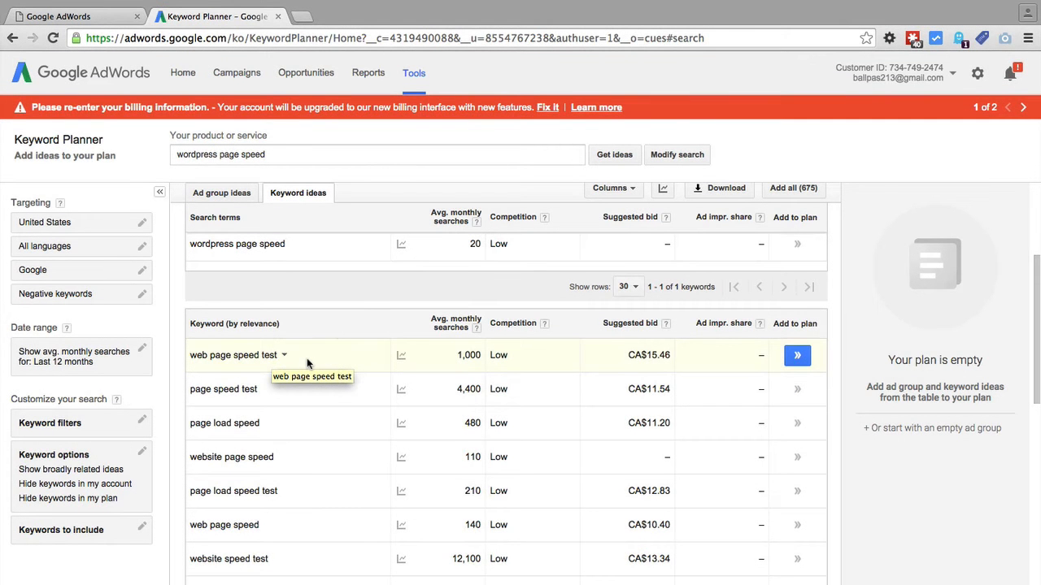
mouse_move(413, 418)
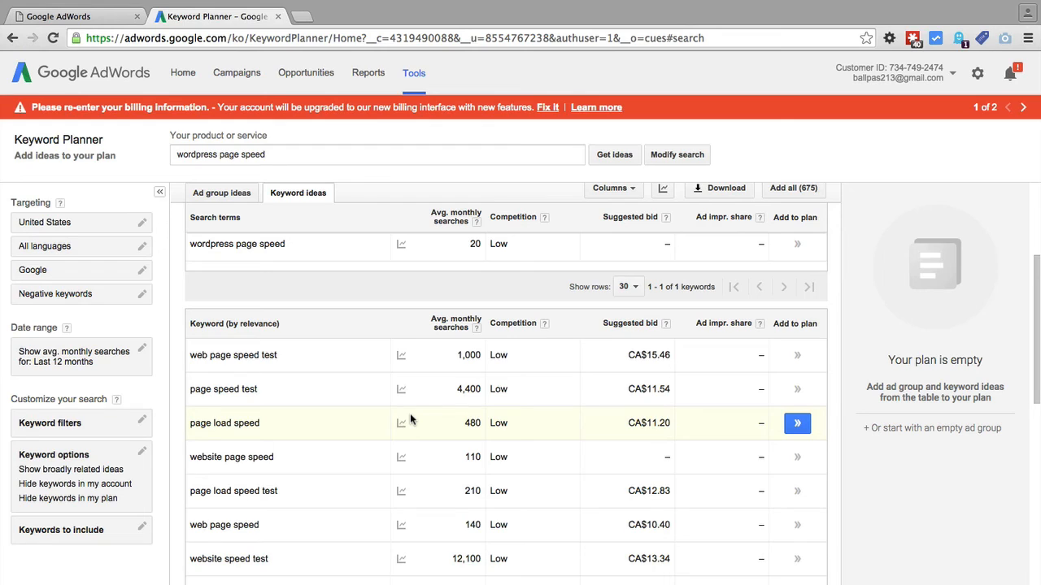
mouse_move(441, 497)
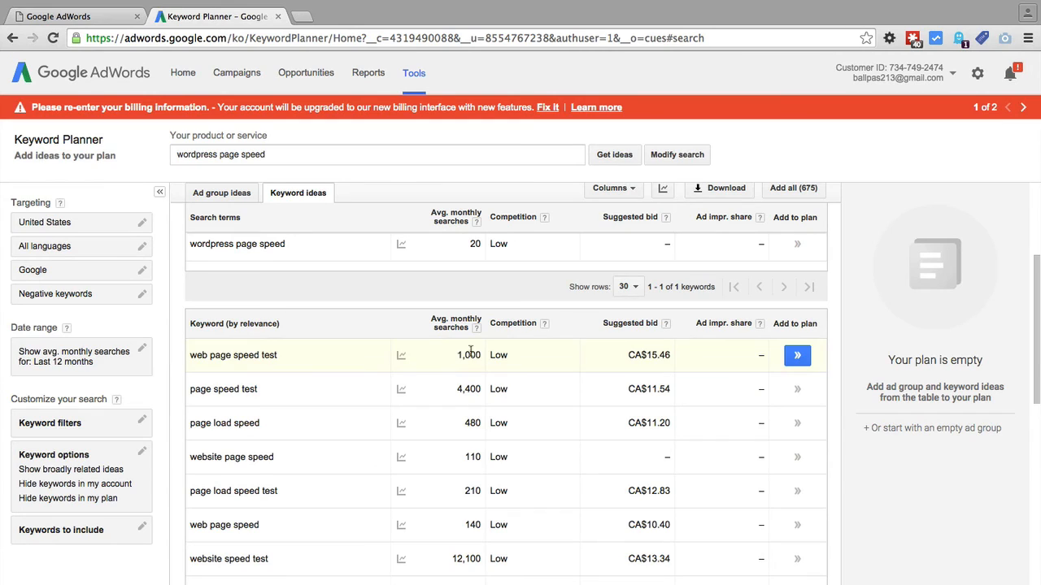
mouse_move(497, 349)
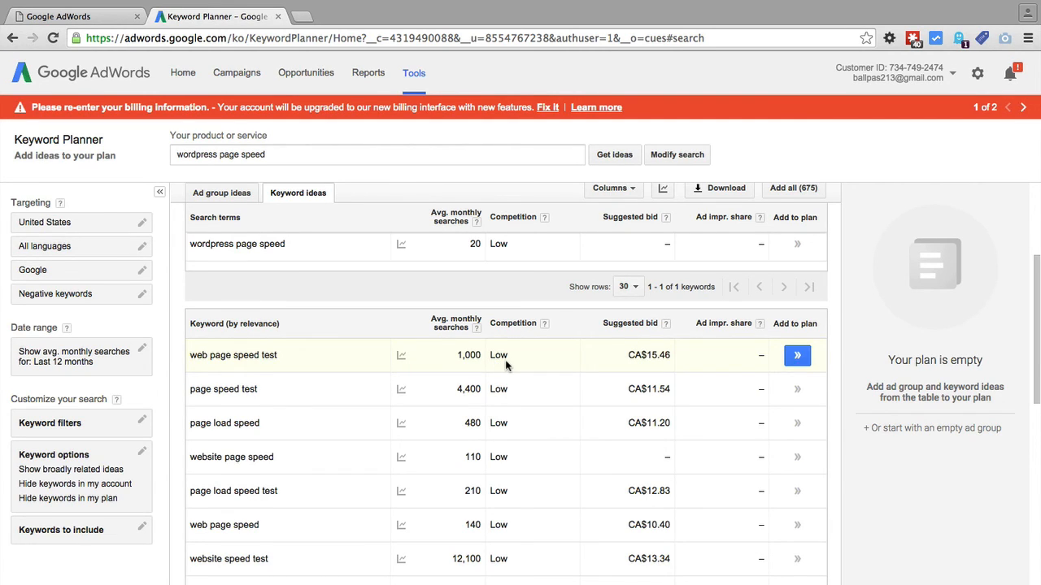
mouse_move(354, 400)
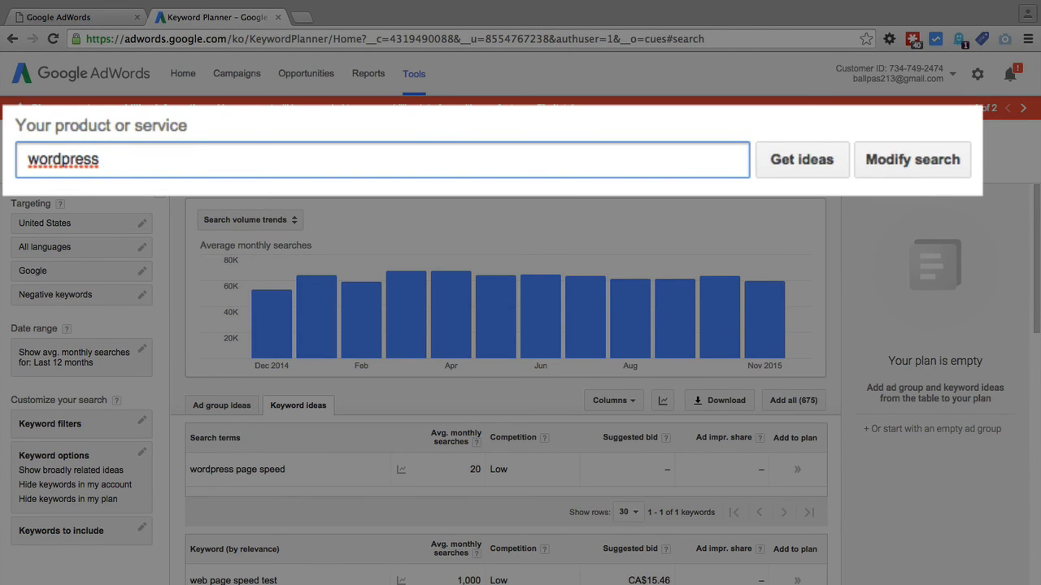
type("css")
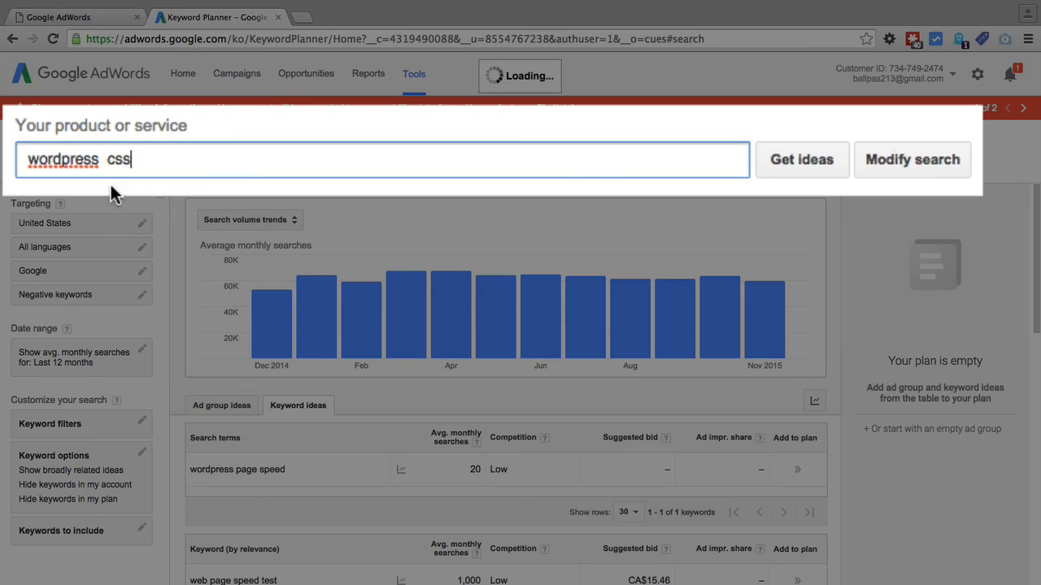
left_click(802, 160)
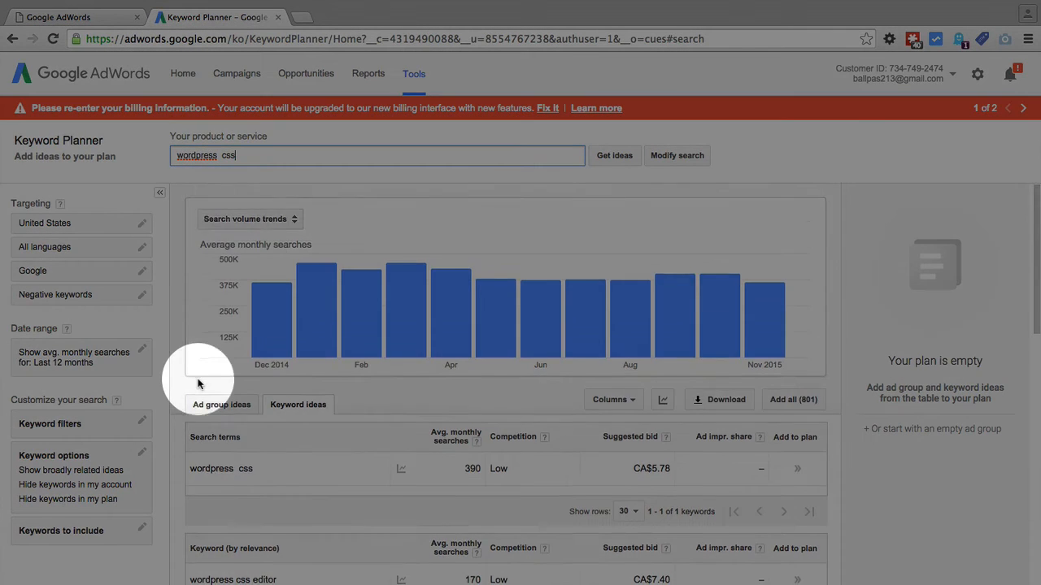
scroll("down", 3)
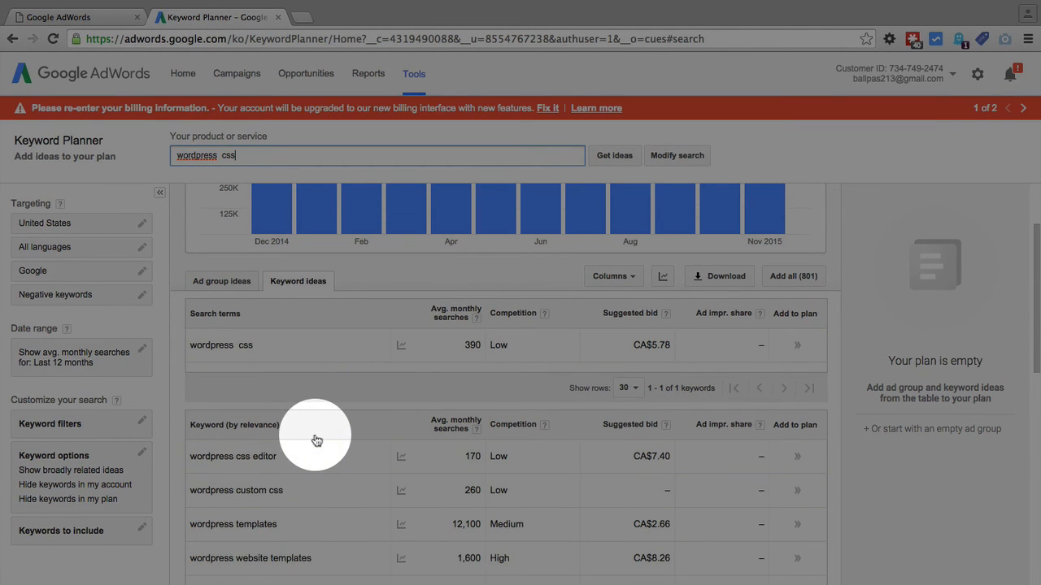